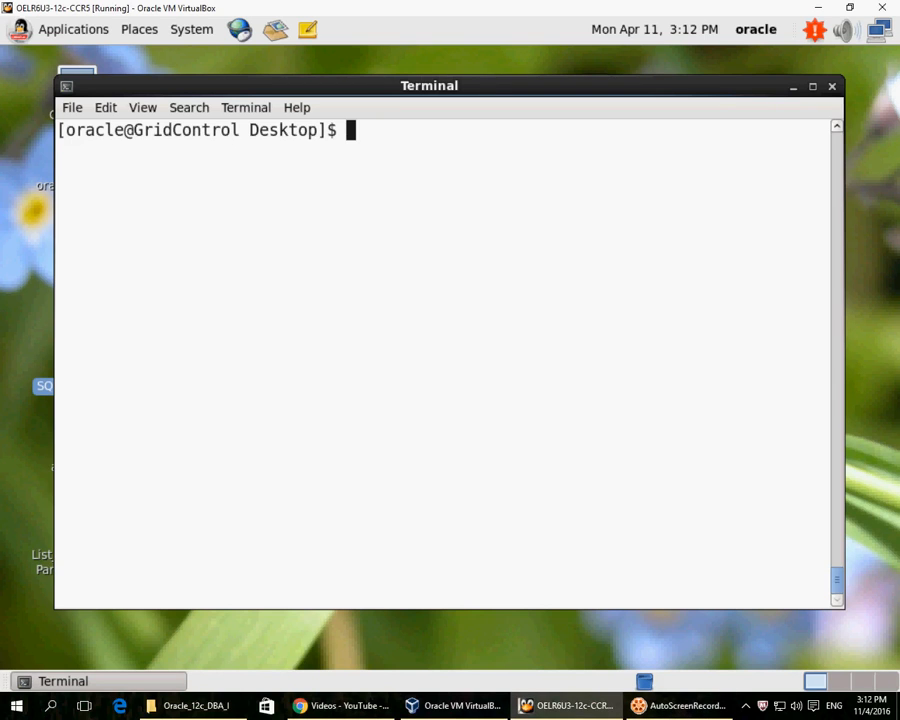
Start SQL*Plus and log in as '/ as sysdba'
{"action": "type", "text": "sqlplus"}
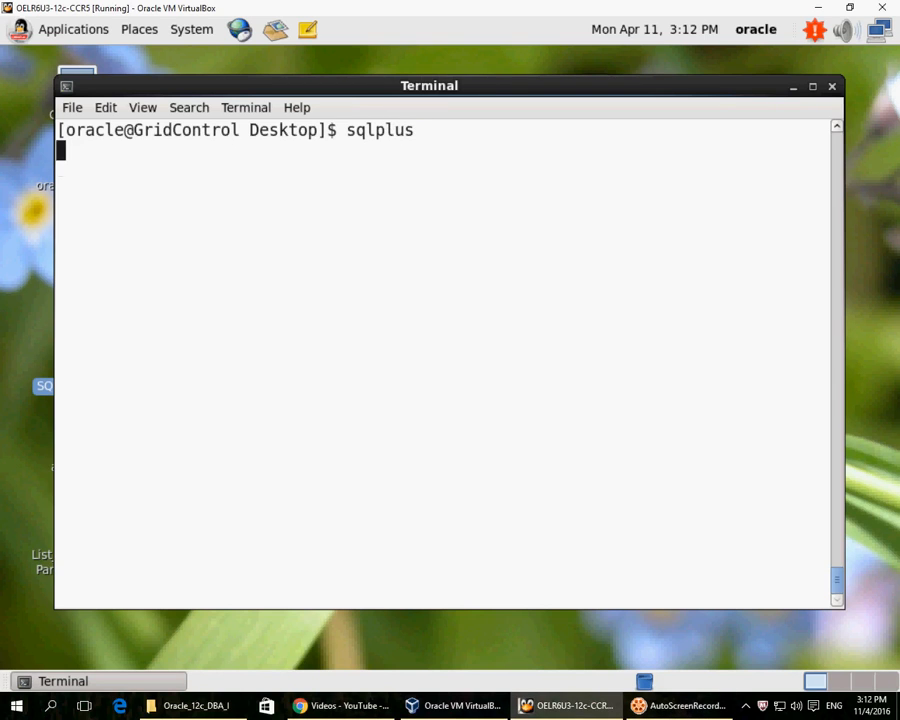
{"action": "type", "text": "/ as sysd"}
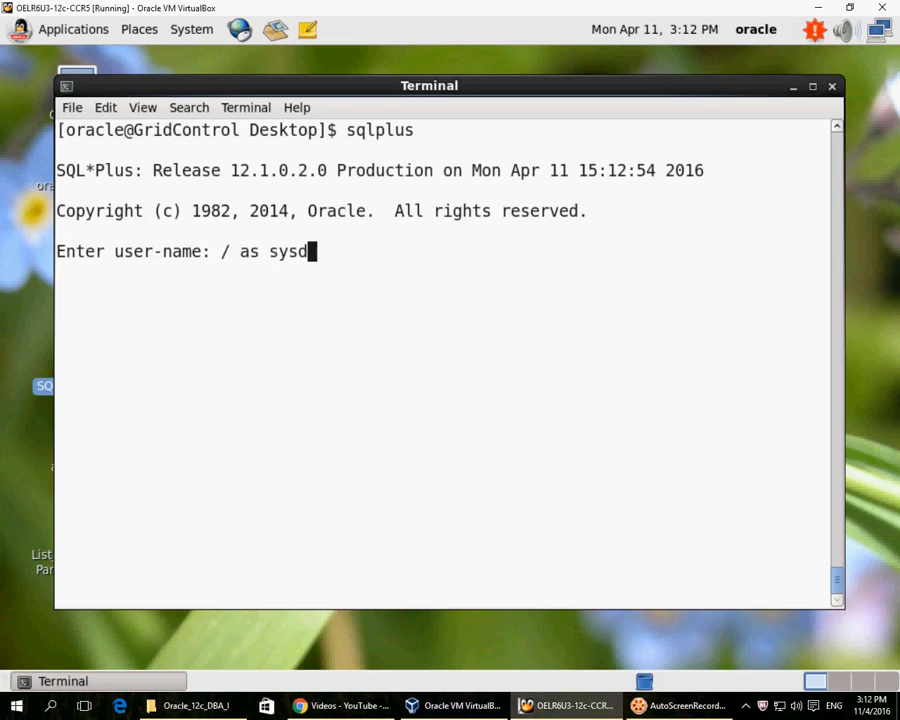
{"action": "key", "text": "Return"}
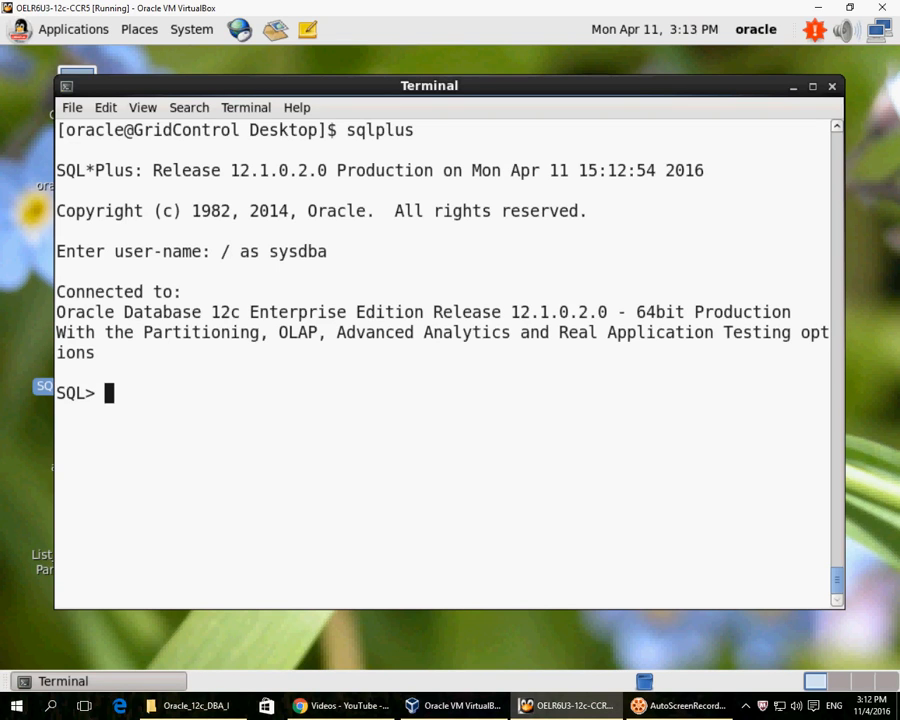
Query dba_data_files for the file_name of the USERS tablespace
{"action": "type", "text": "sle"}
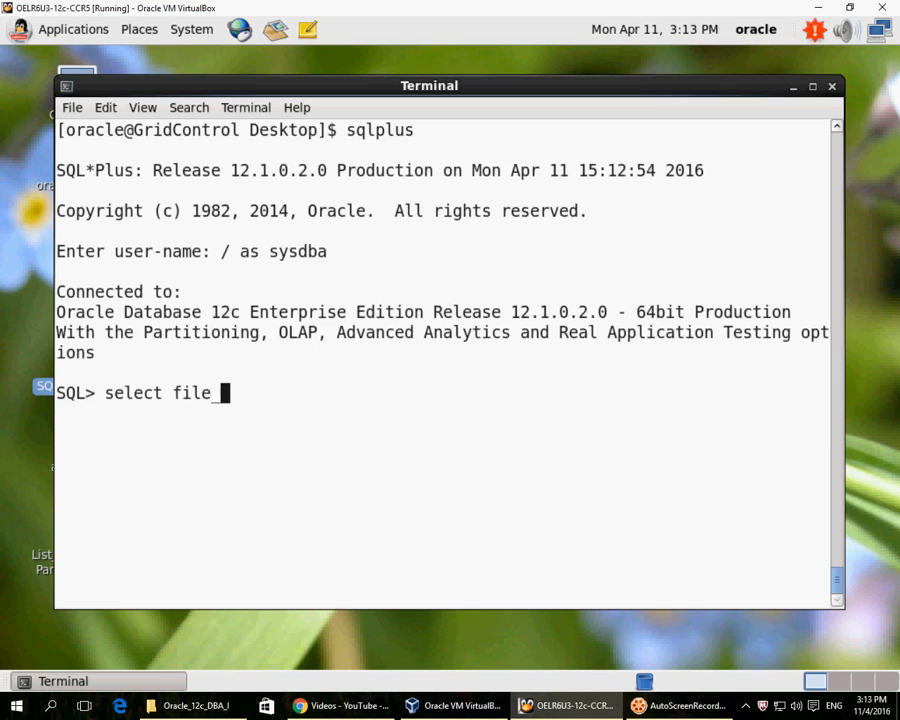
{"action": "type", "text": "name from dba_data"}
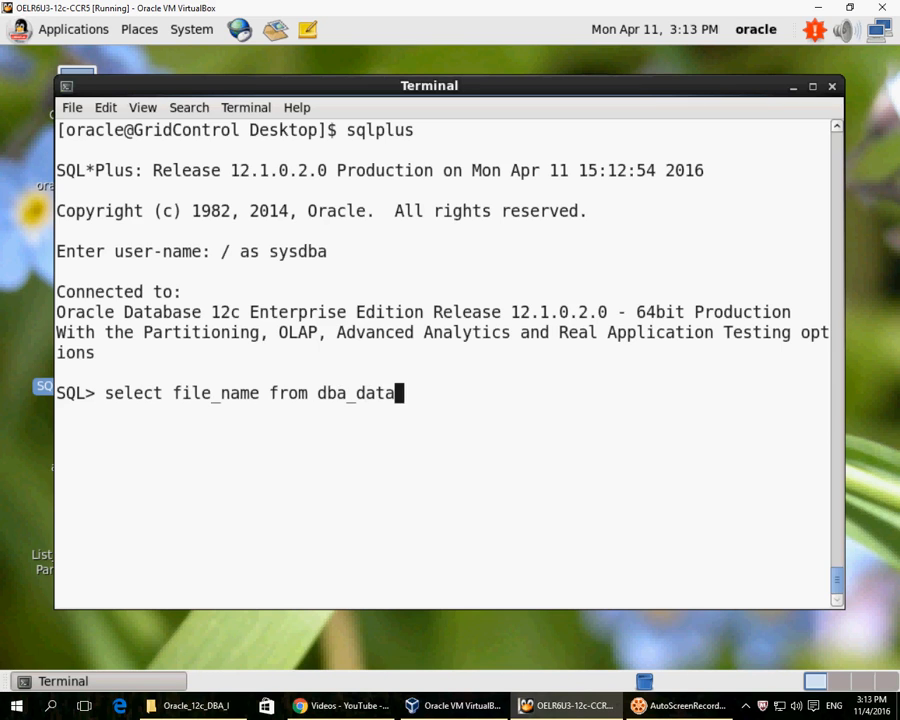
{"action": "type", "text": "_files"}
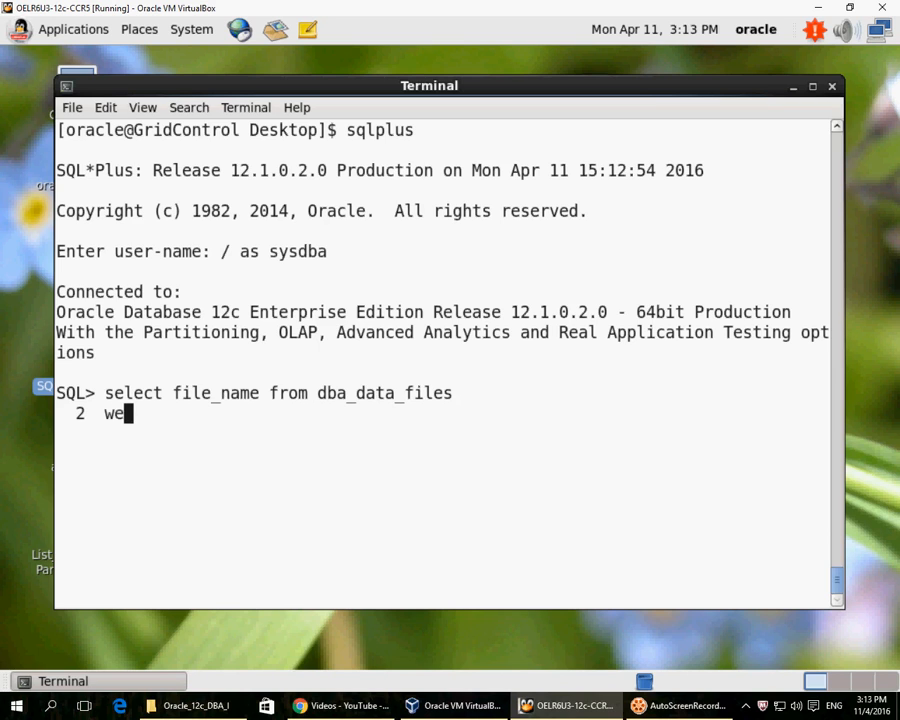
{"action": "type", "text": "here tablespac"}
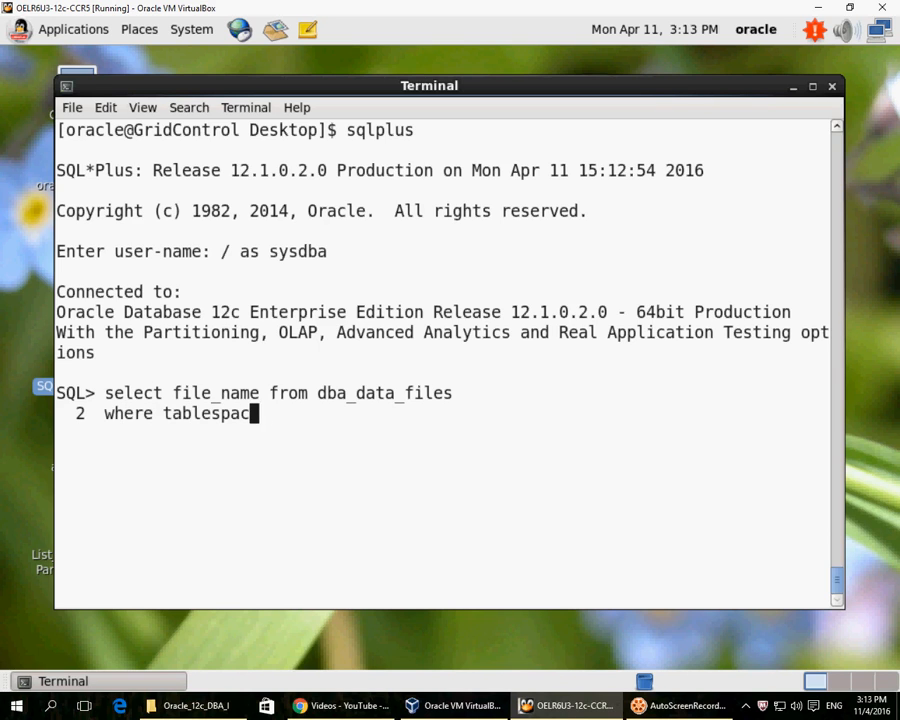
{"action": "type", "text": "e_name = 'USERS';"}
{"action": "type", "text": "!rm"}
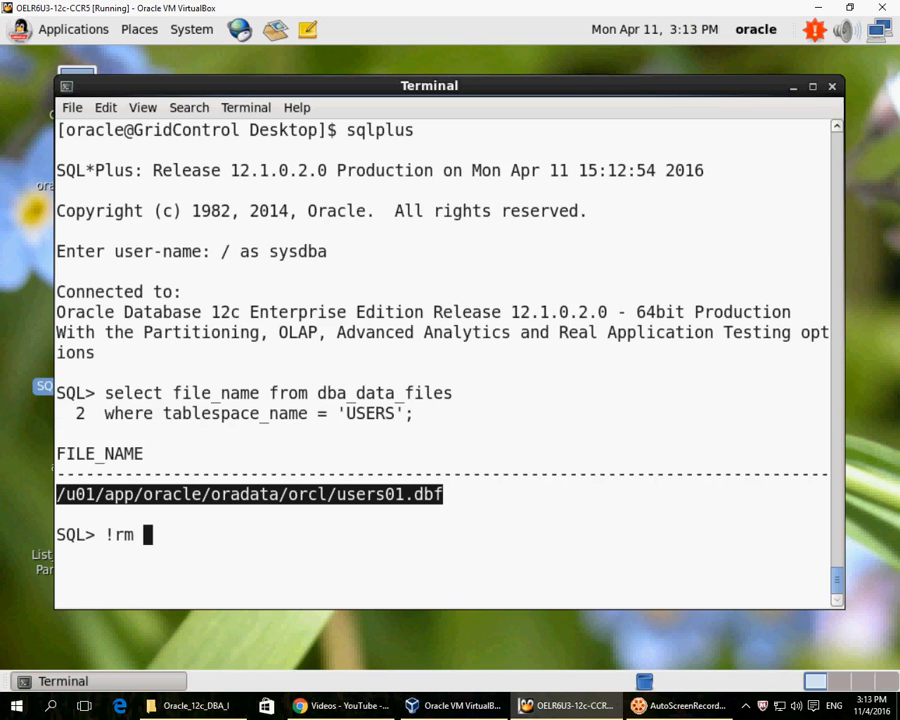
Delete the users01.dbf datafile with !rm and flush the shared pool
{"action": "left_click", "coordinate": [105, 107]}
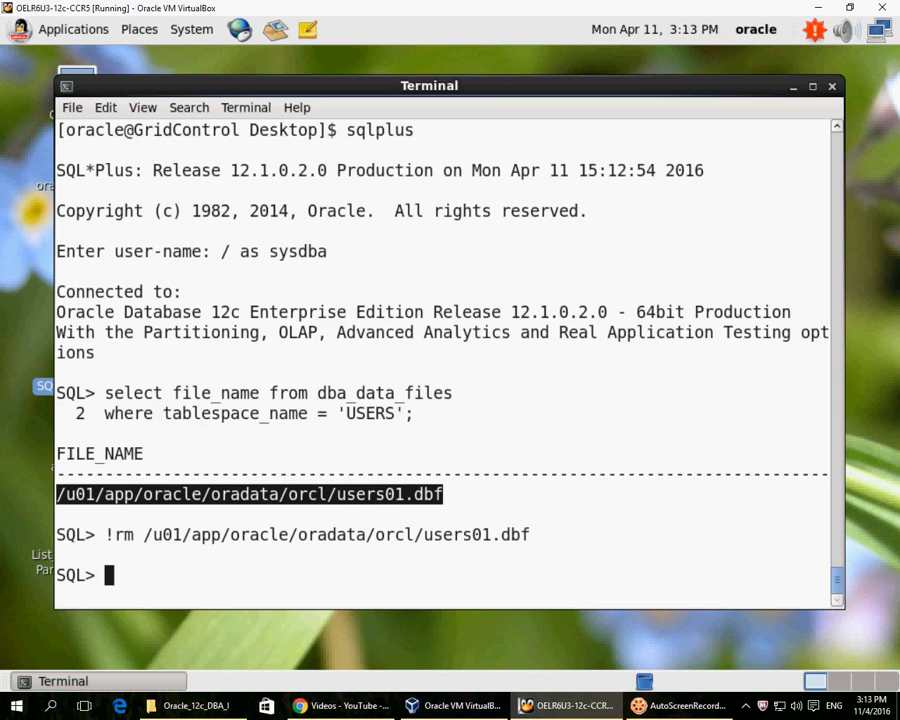
{"action": "type", "text": "connect h"}
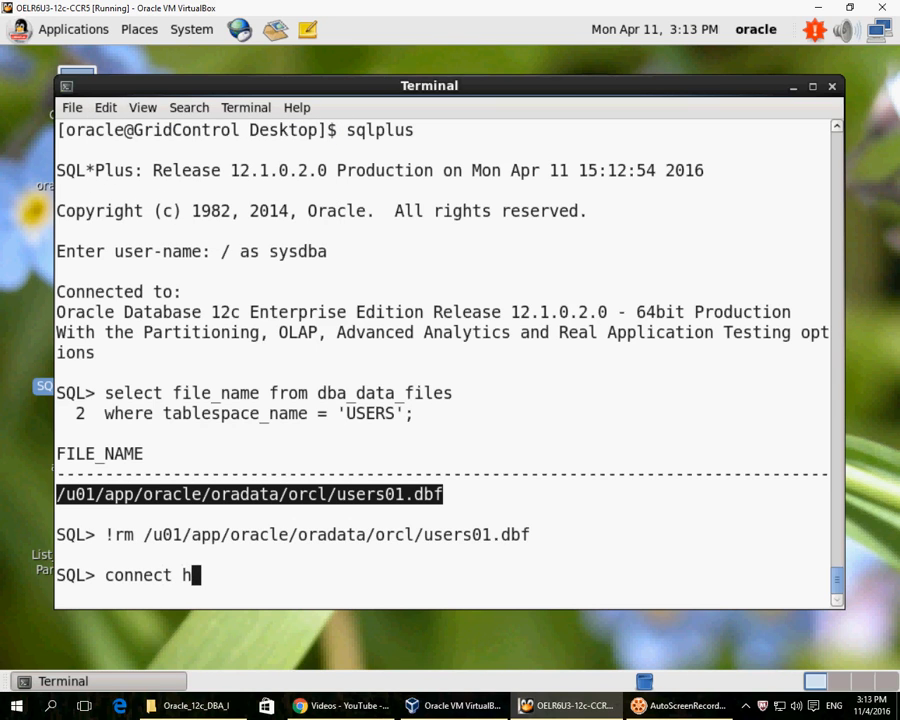
{"action": "type", "text": "alter system flush shared_"}
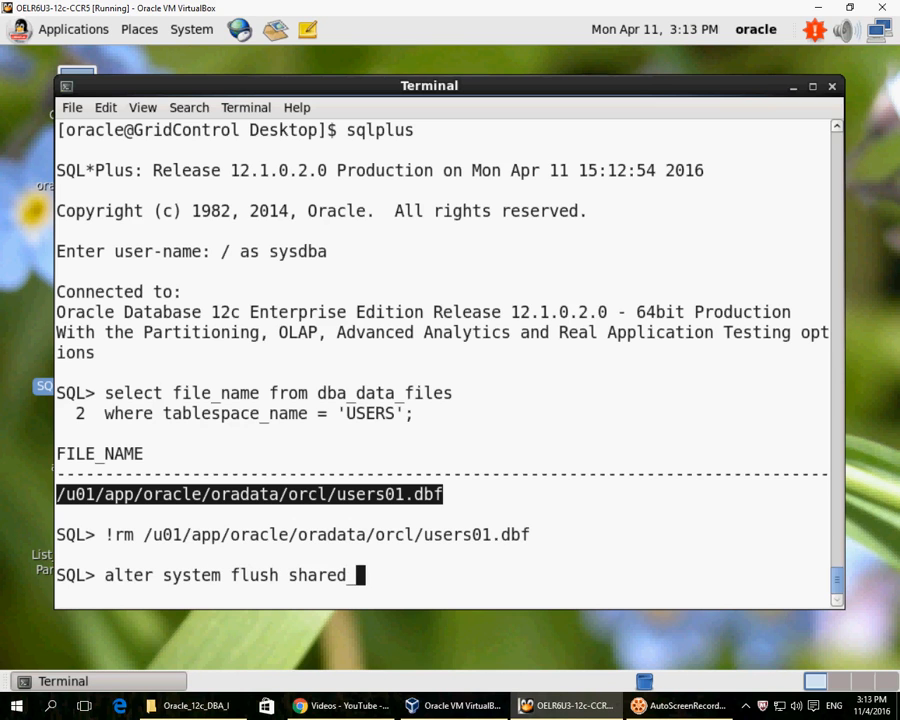
{"action": "type", "text": "pool;"}
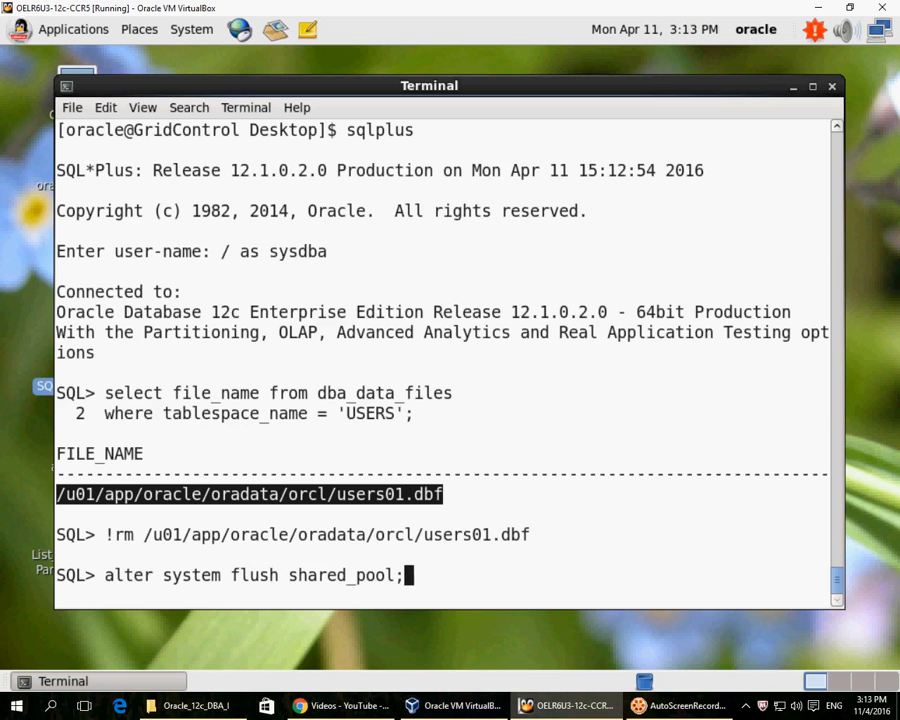
{"action": "key", "text": "Return"}
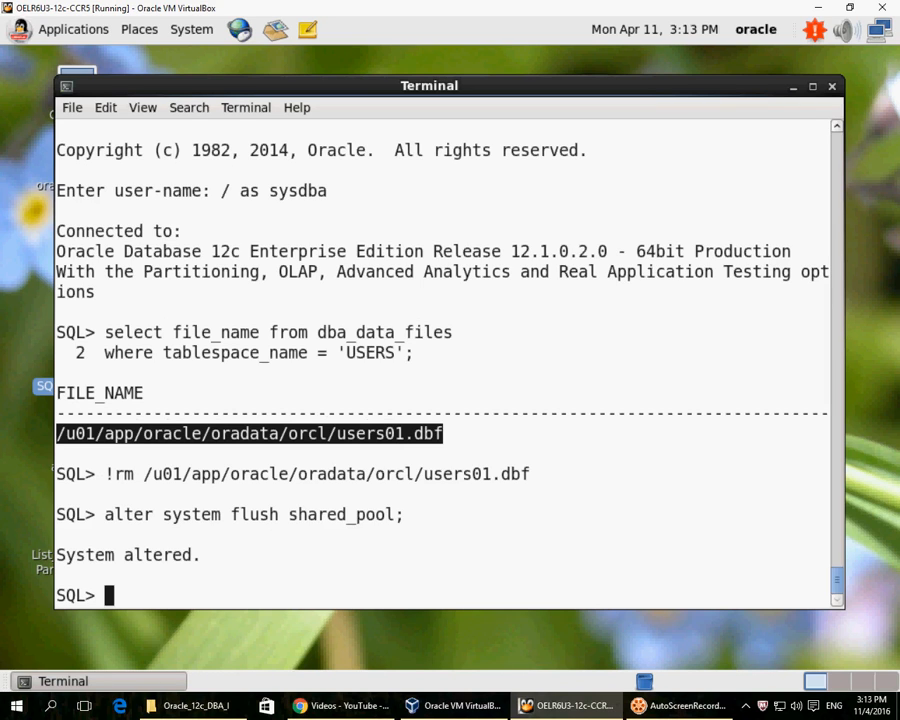
Connect as hr and count new_tbl, which still returns 1712 rows
{"action": "type", "text": "connect h"}
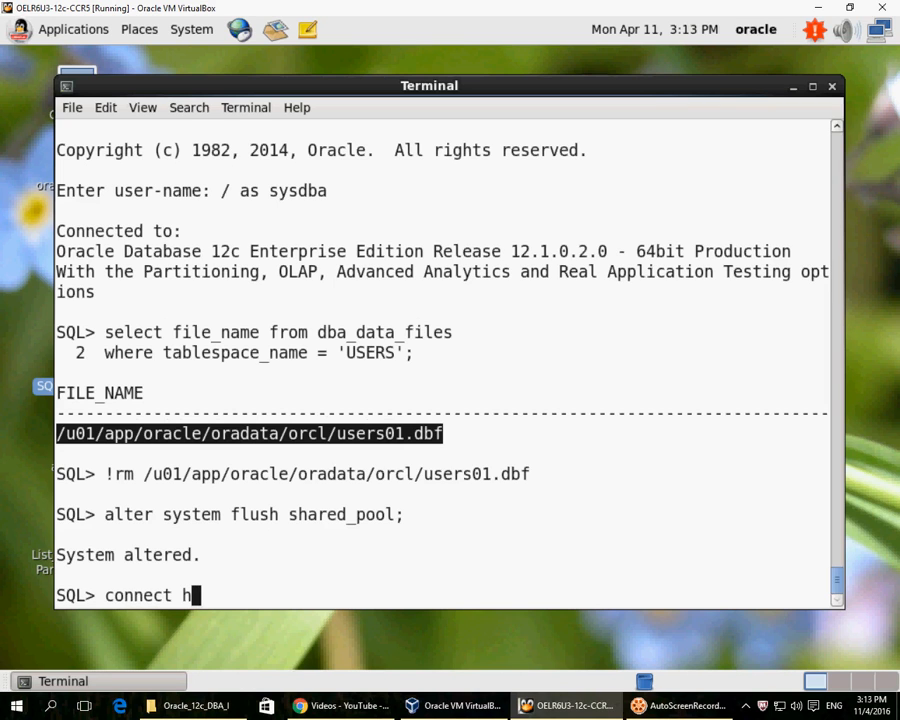
{"action": "type", "text": "/oracle"}
{"action": "type", "text": "select"}
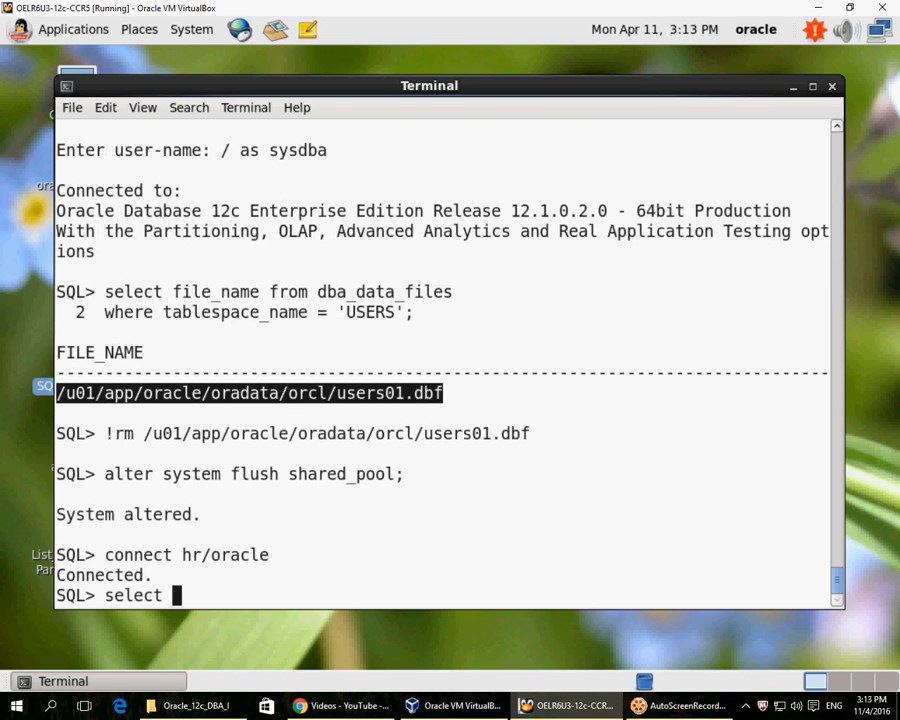
{"action": "type", "text": "count(*) from new_tbl;"}
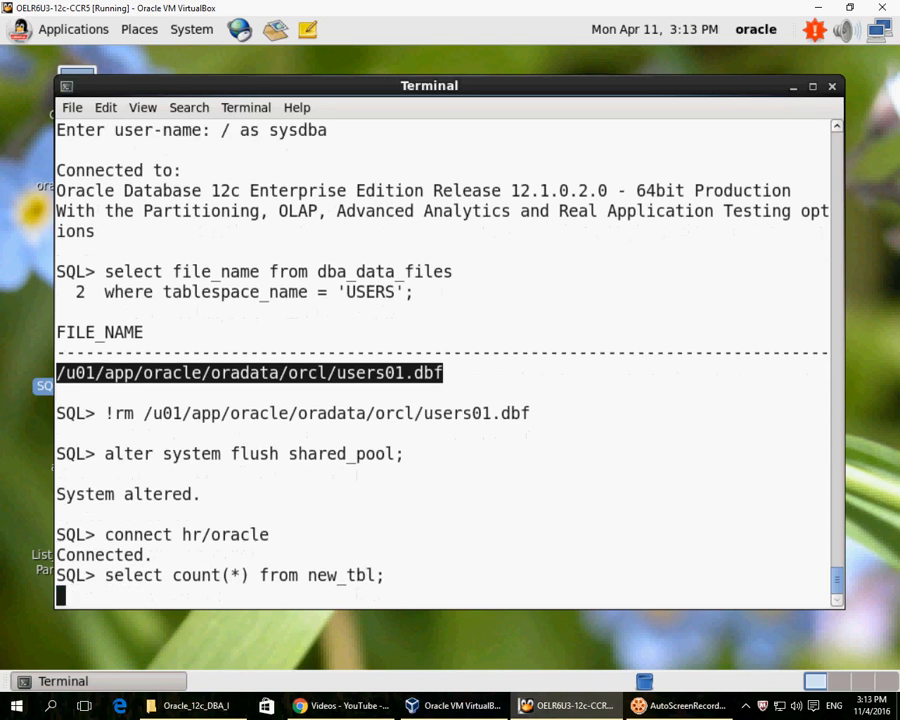
{"action": "key", "text": "Return"}
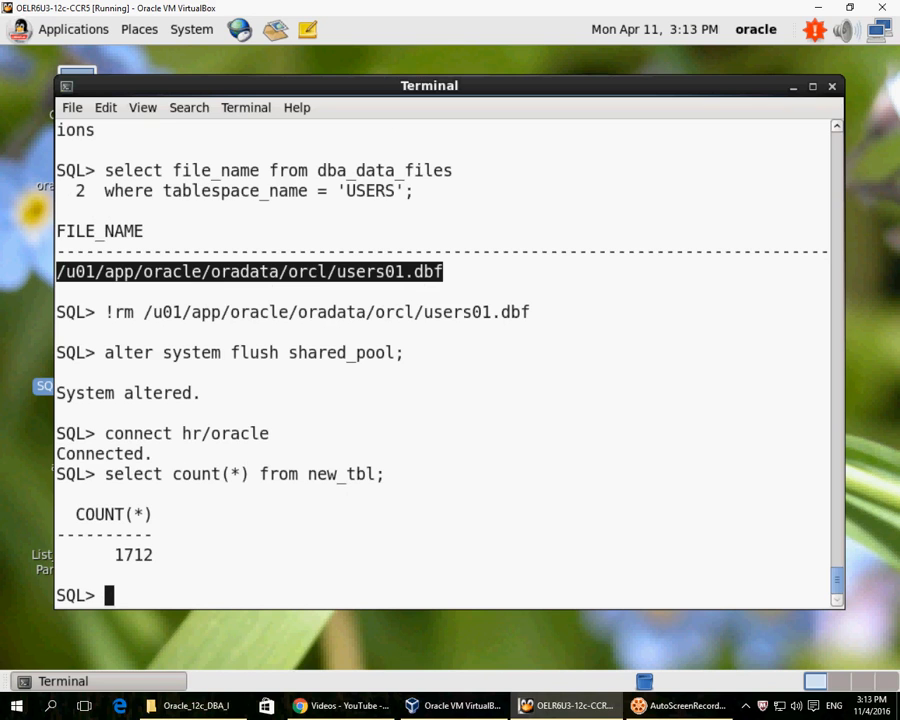
Flush the buffer cache as sysdba, then rerun the new_tbl count as hr, getting ORA-01116
{"action": "type", "text": "connect / as sysdba"}
{"action": "type", "text": "alt"}
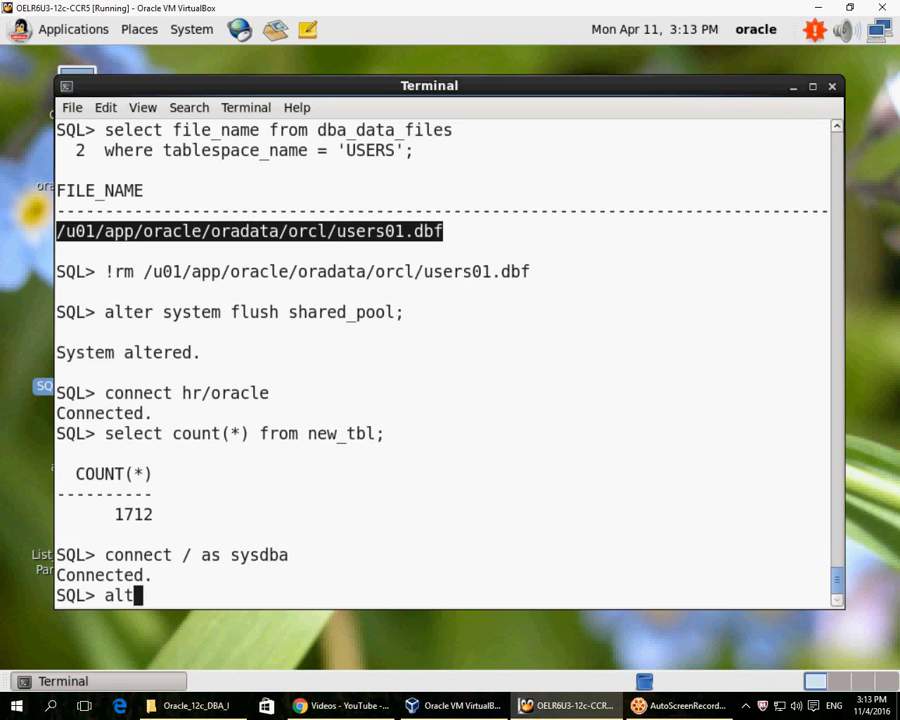
{"action": "type", "text": "er sy"}
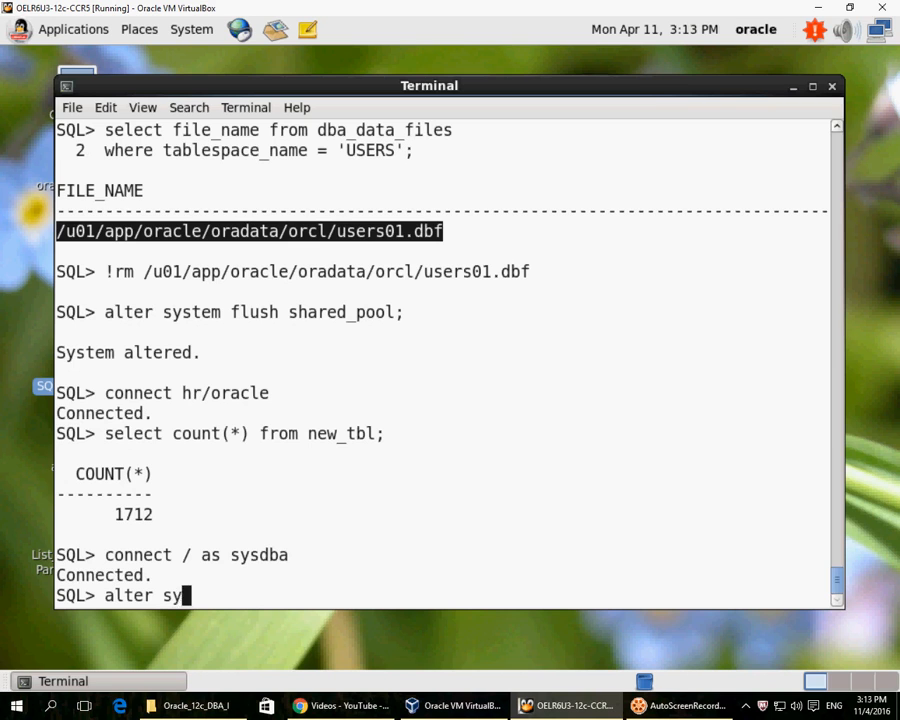
{"action": "type", "text": "stem flush buffer_cache;"}
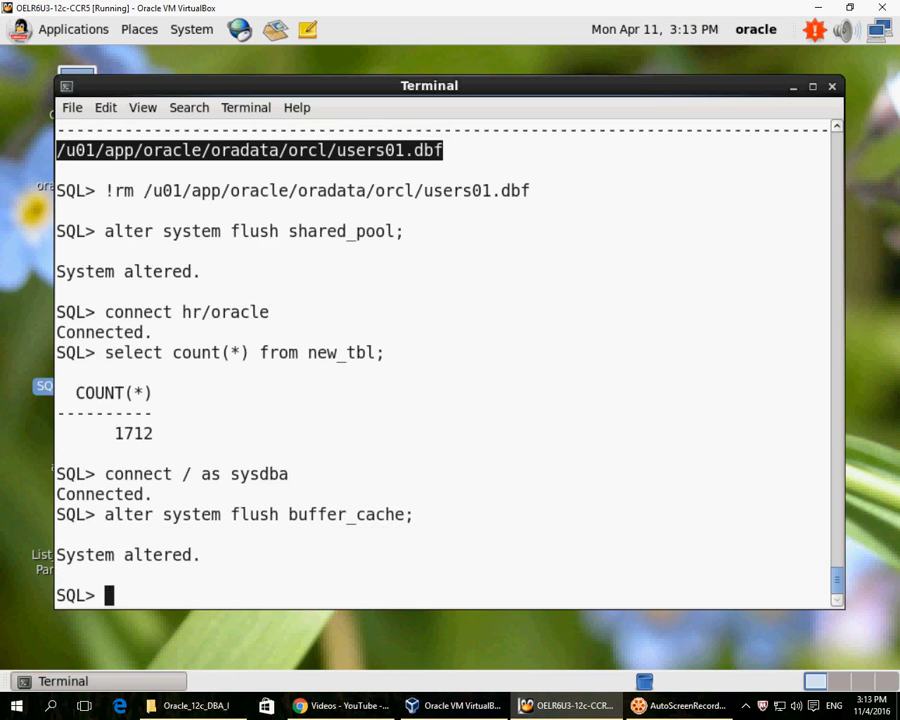
{"action": "type", "text": "connect hr/oracle"}
{"action": "type", "text": "select cou"}
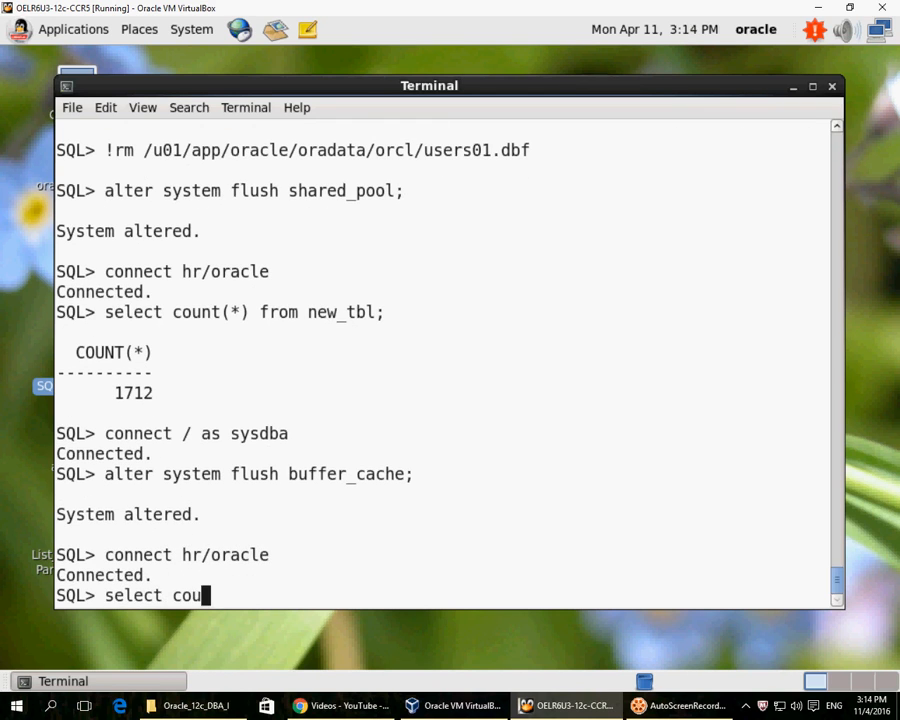
{"action": "type", "text": "nt(*) from new_tbl;"}
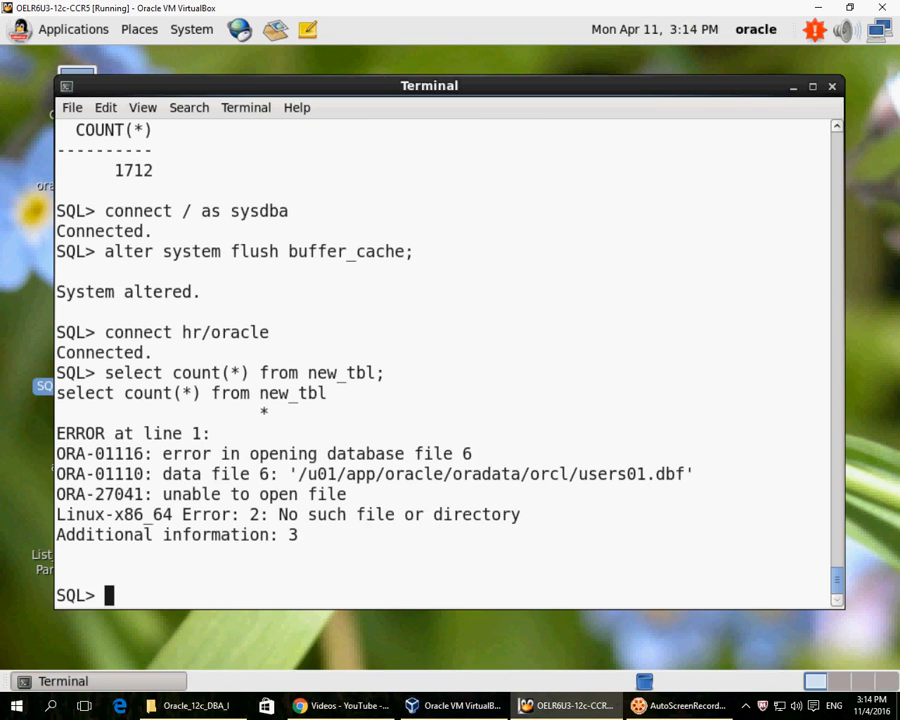
Highlight the data file 6 error lines before leaving SQL*Plus for the shell
{"action": "double_click", "coordinate": [240, 372]}
{"action": "type", "text": "rman target"}
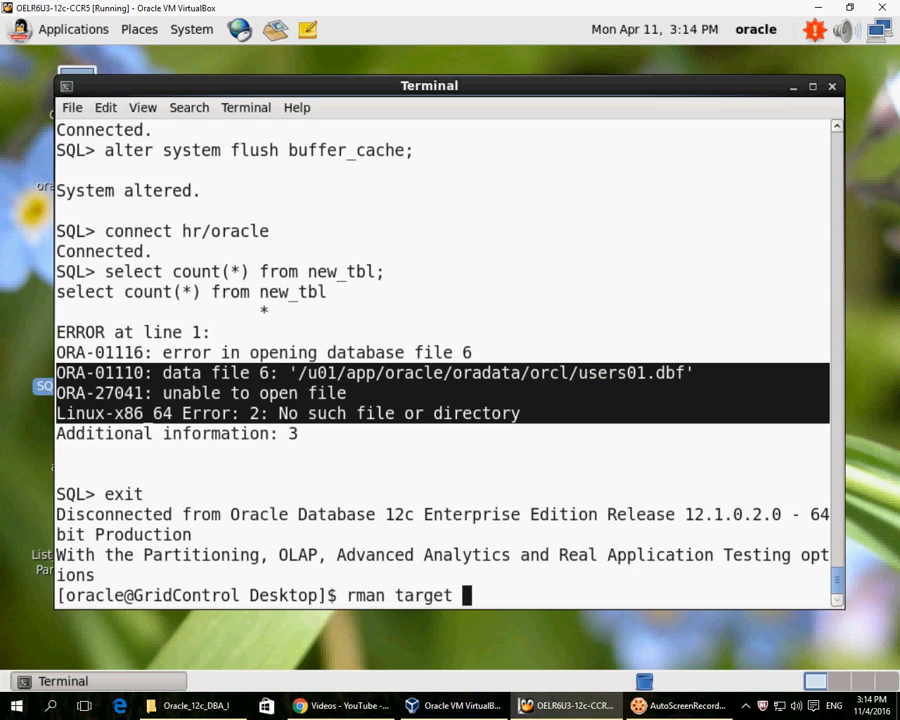
Start RMAN on the target and take datafile 6 offline via sql 'alter database'
{"action": "key", "text": "Return"}
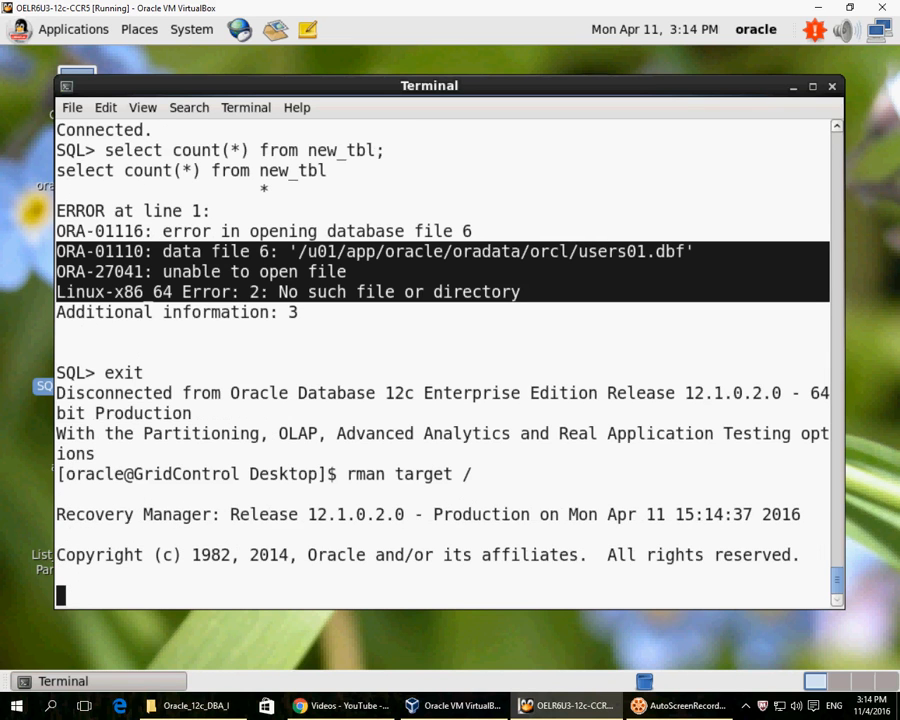
{"action": "type", "text": "sql 'alt"}
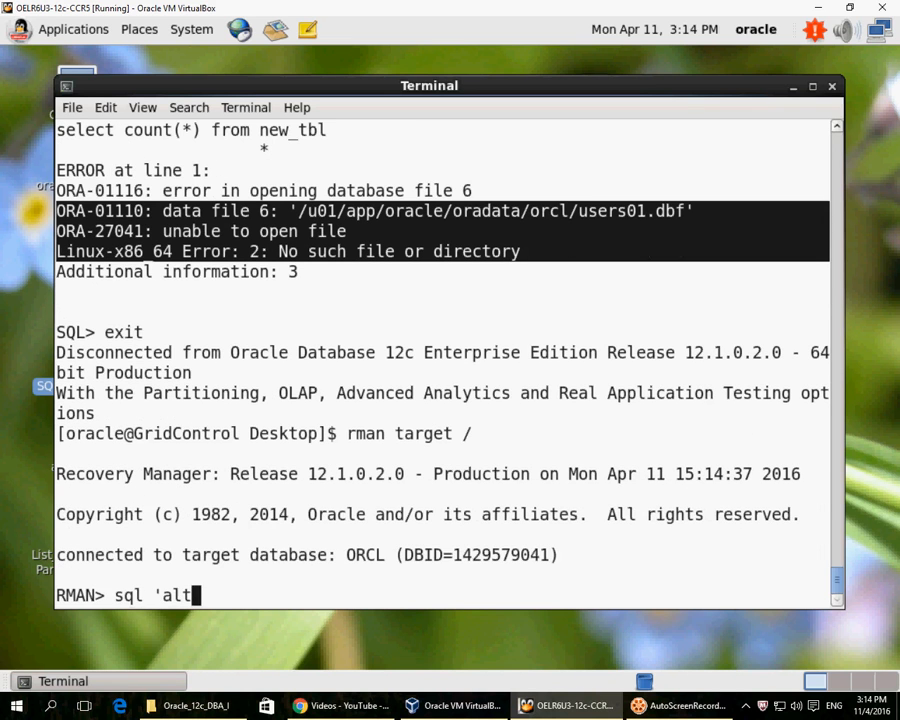
{"action": "type", "text": "er database datafile 6 offline';"}
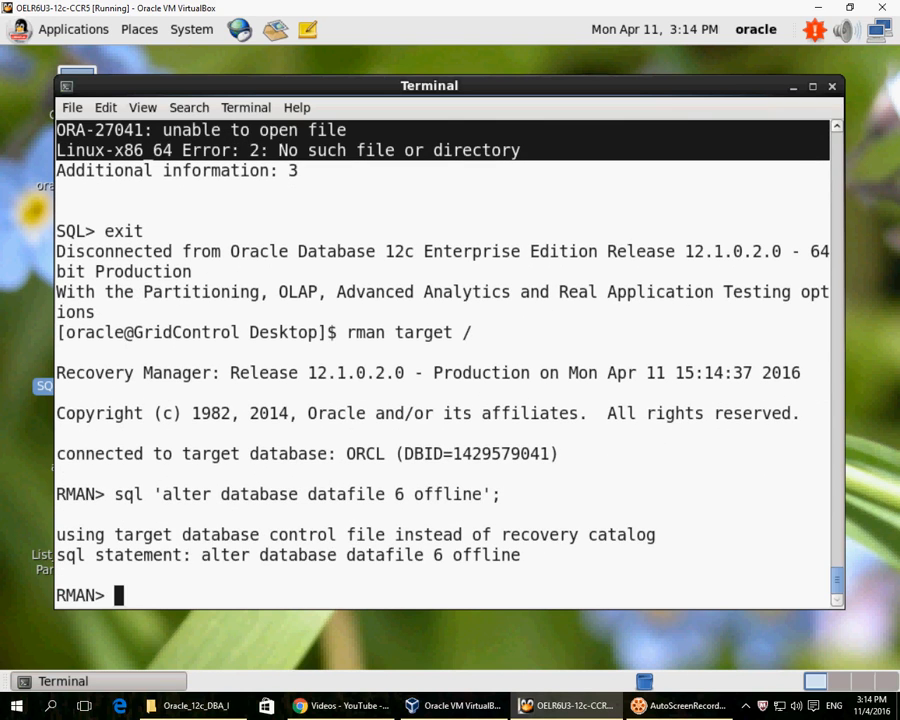
{"action": "type", "text": "resto"}
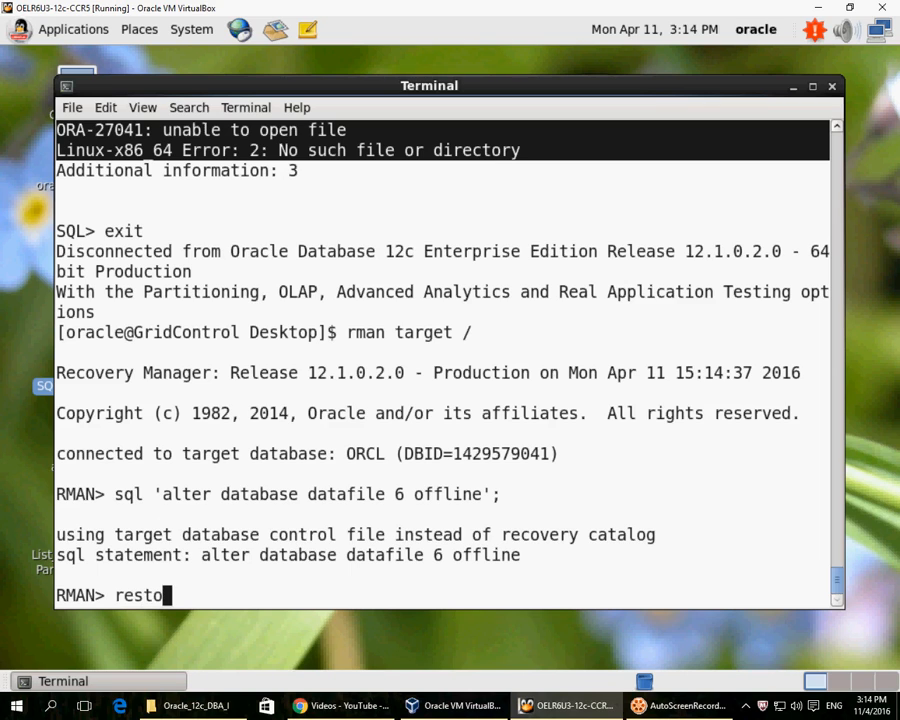
List backups of datafile 6 and review the full and Incr 1 backup sets
{"action": "type", "text": "list"}
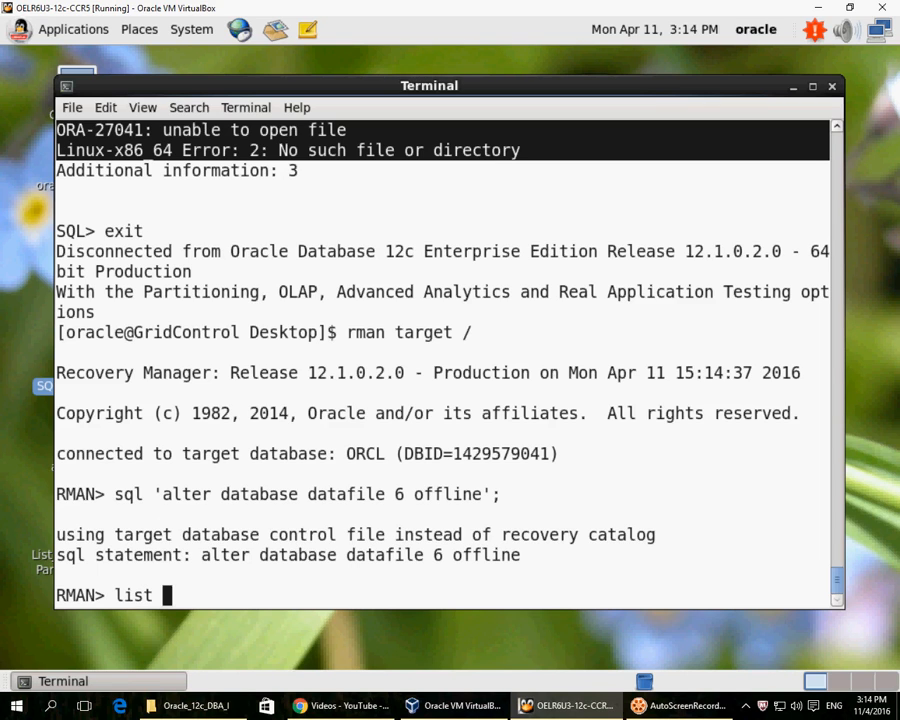
{"action": "type", "text": "backup o"}
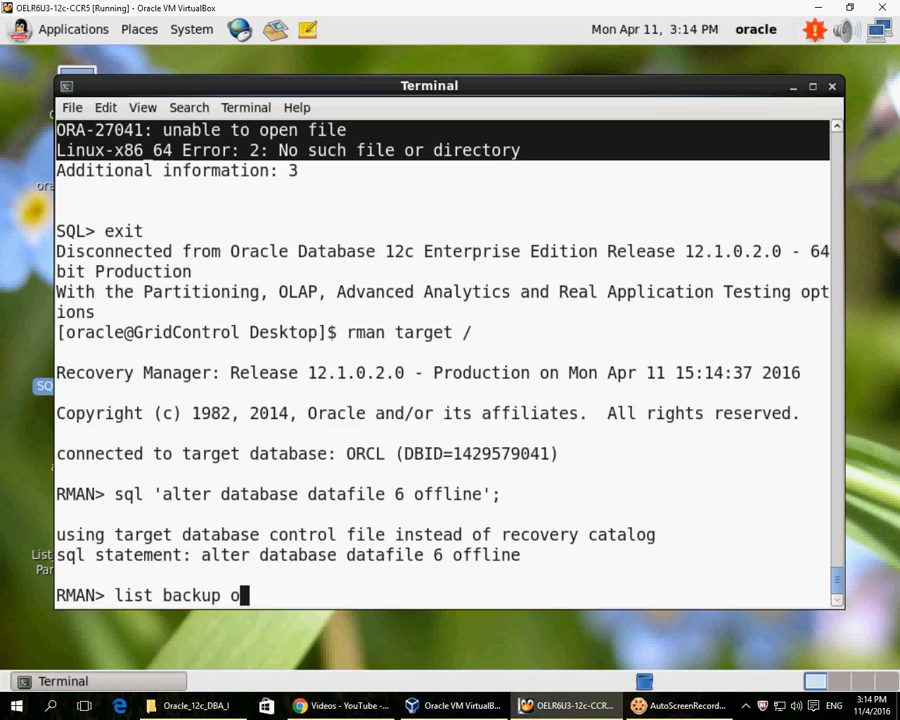
{"action": "key", "text": "Return"}
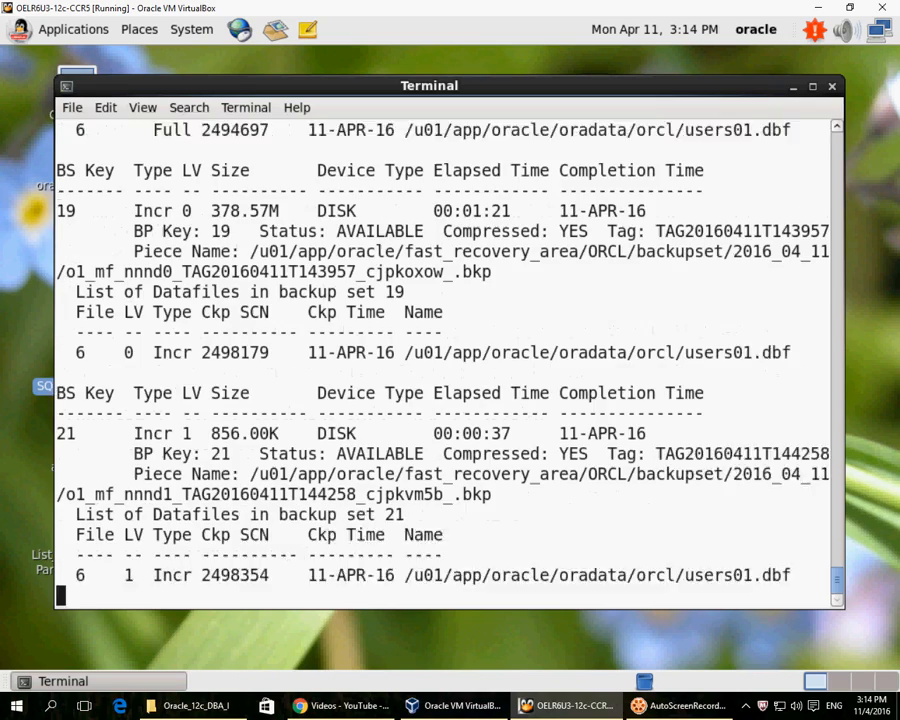
{"action": "scroll", "scroll_direction": "up", "scroll_amount": 3}
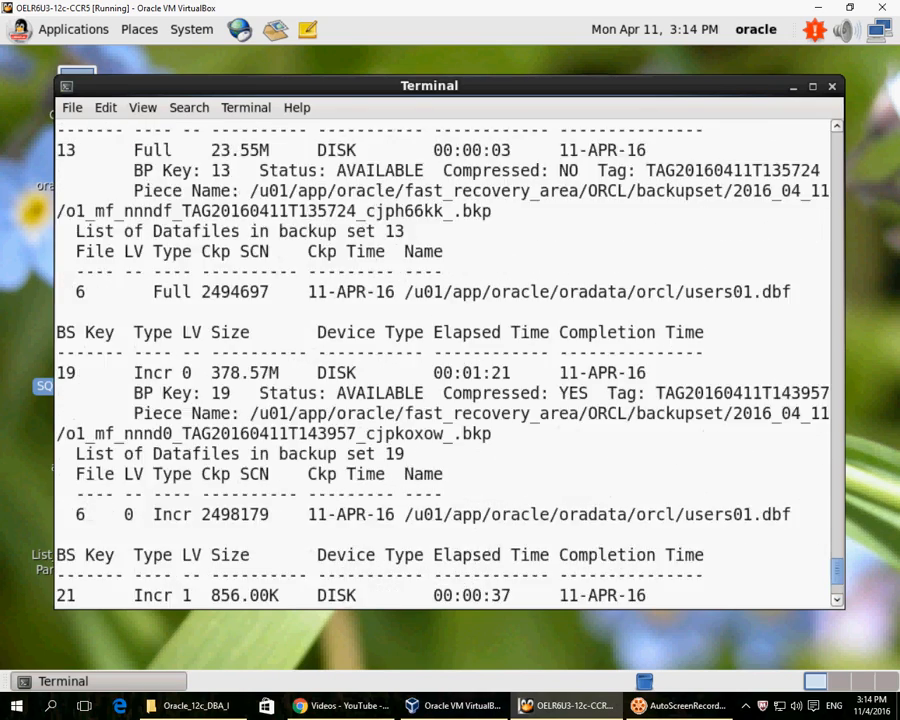
{"action": "scroll", "scroll_direction": "up", "scroll_amount": 3}
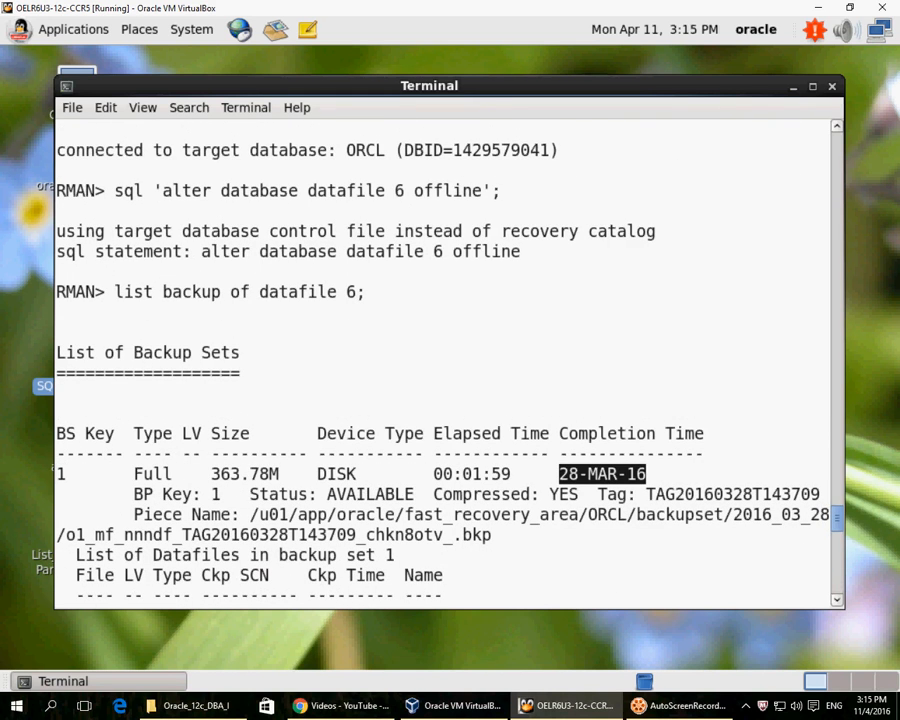
{"action": "scroll", "scroll_direction": "down", "scroll_amount": 3}
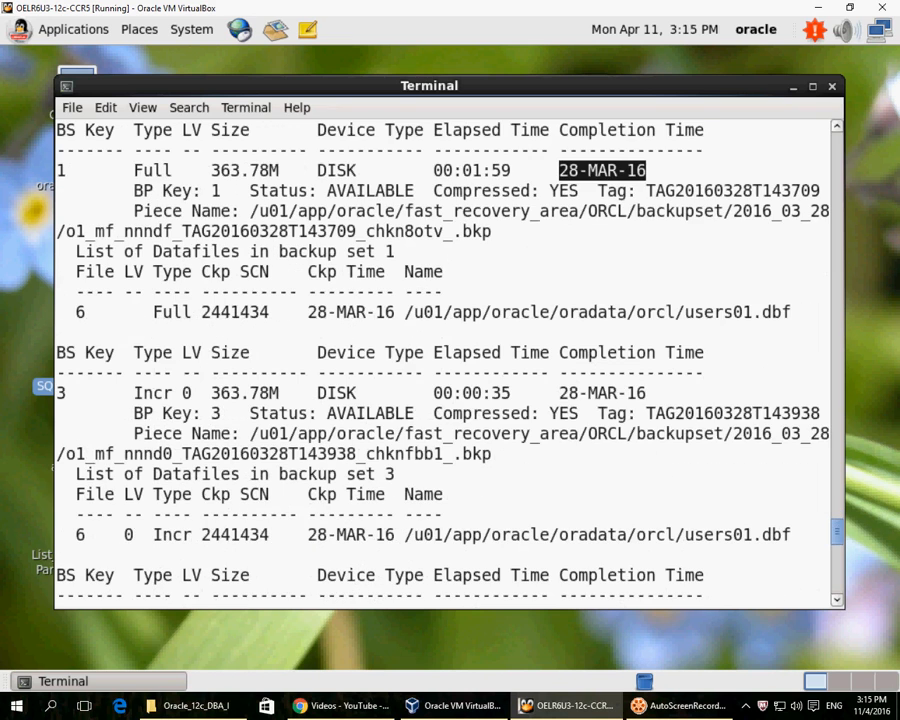
{"action": "scroll", "scroll_direction": "down", "scroll_amount": 3}
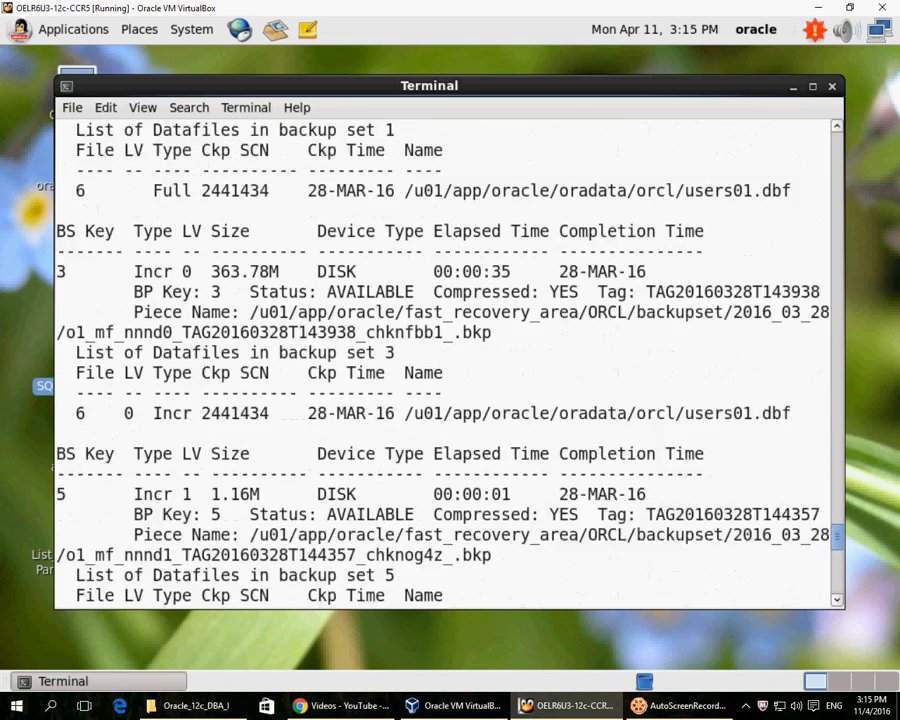
{"action": "scroll", "scroll_direction": "down", "scroll_amount": 3}
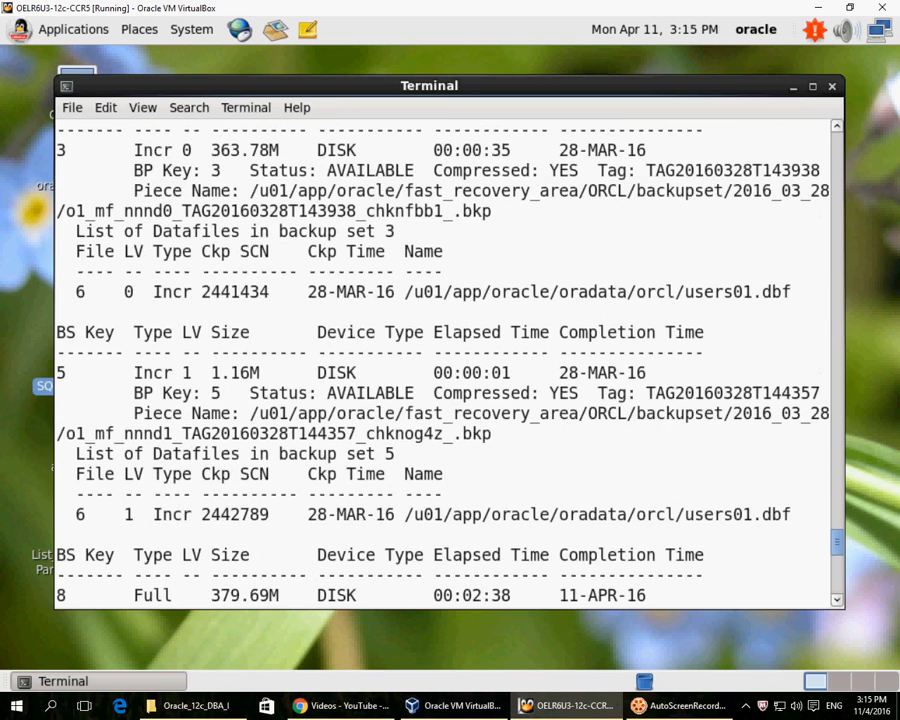
{"action": "double_click", "coordinate": [161, 372]}
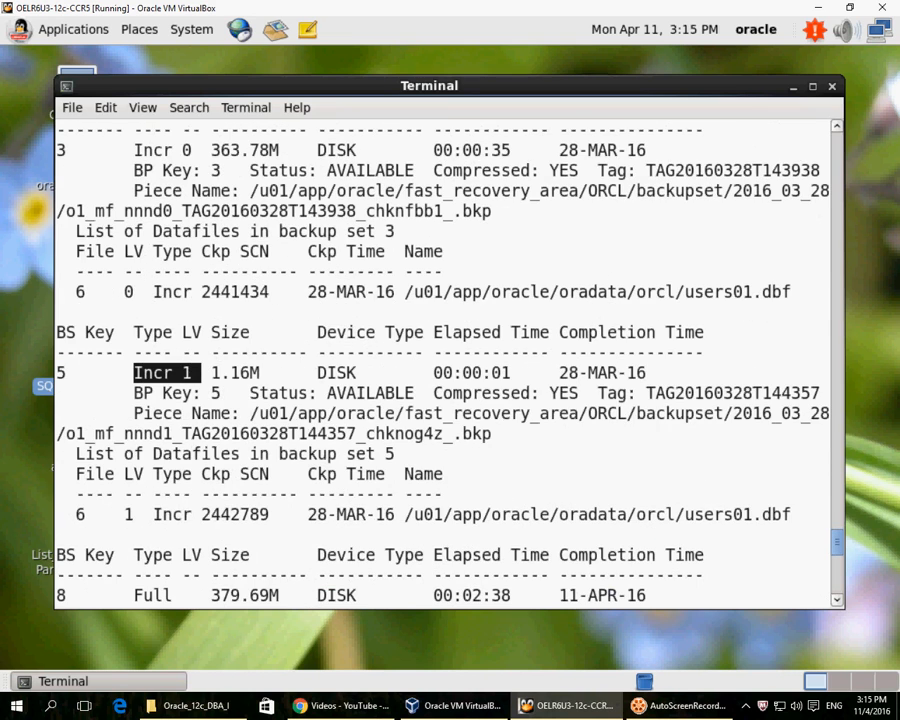
{"action": "scroll", "scroll_direction": "down", "scroll_amount": 3}
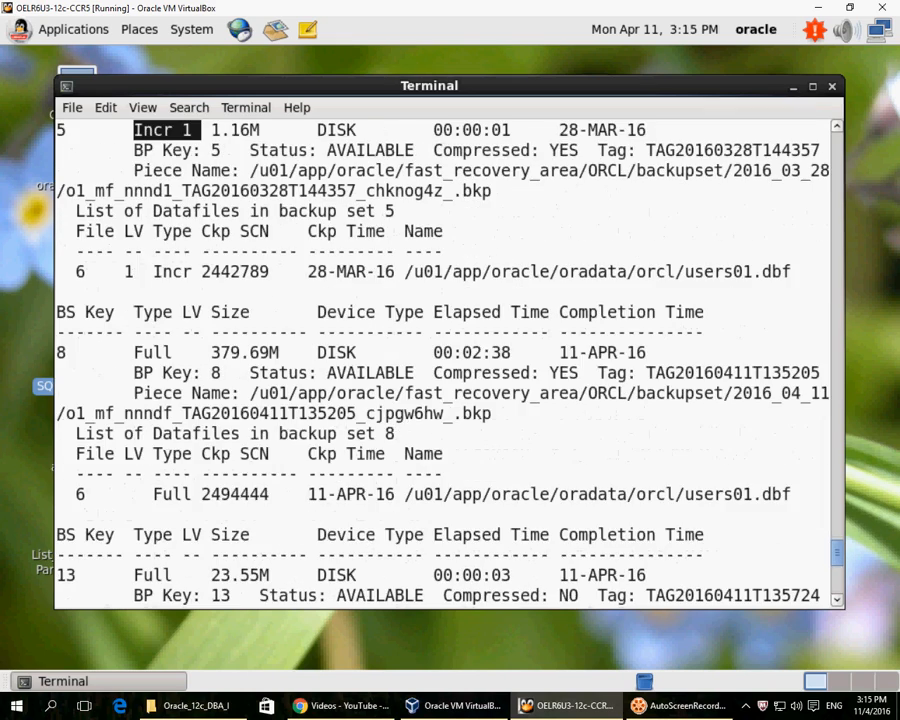
{"action": "scroll", "scroll_direction": "down", "scroll_amount": 3}
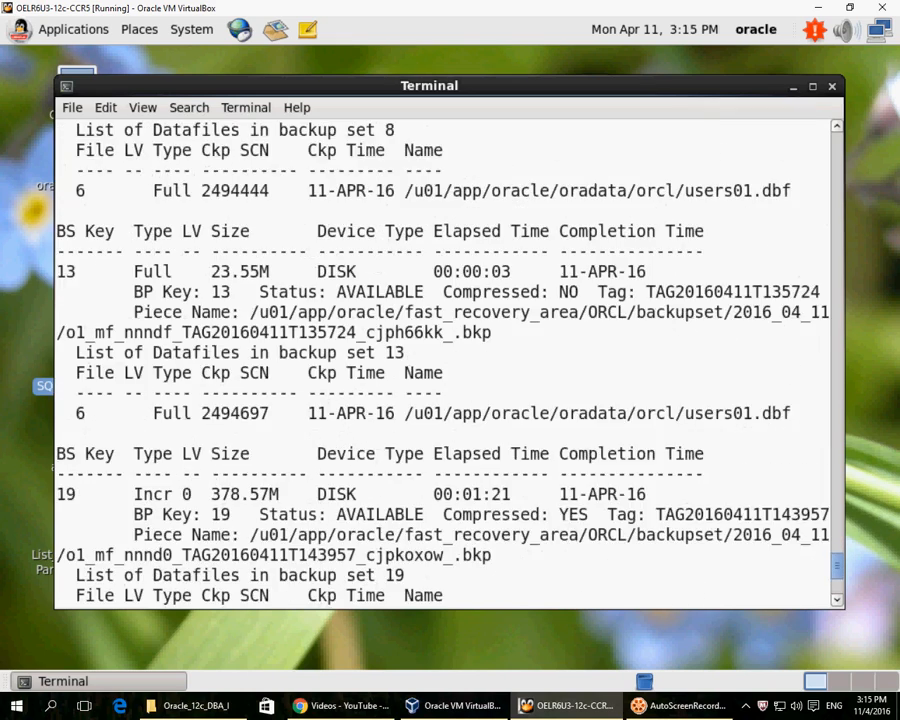
{"action": "scroll", "scroll_direction": "down", "scroll_amount": 3}
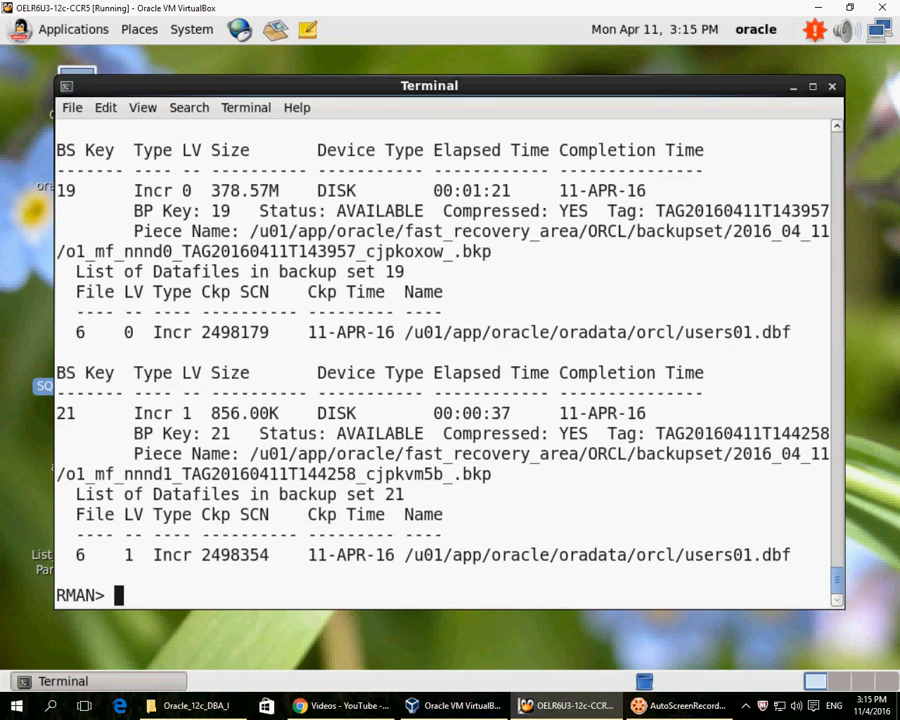
{"action": "double_click", "coordinate": [163, 413]}
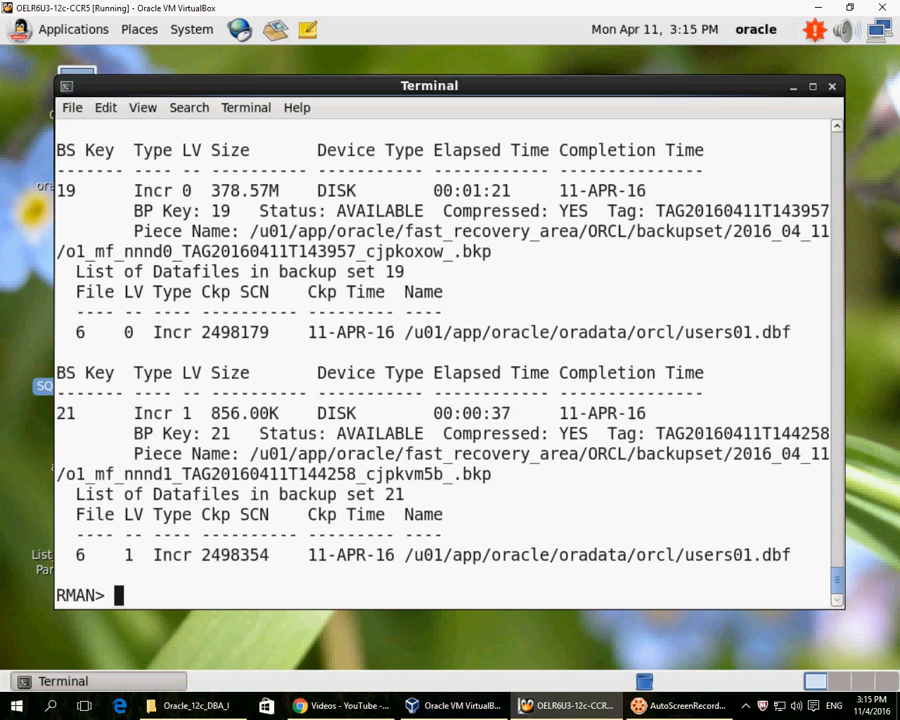
Run 'restore datafile 6;' and review the restore output
{"action": "type", "text": "restore dataf"}
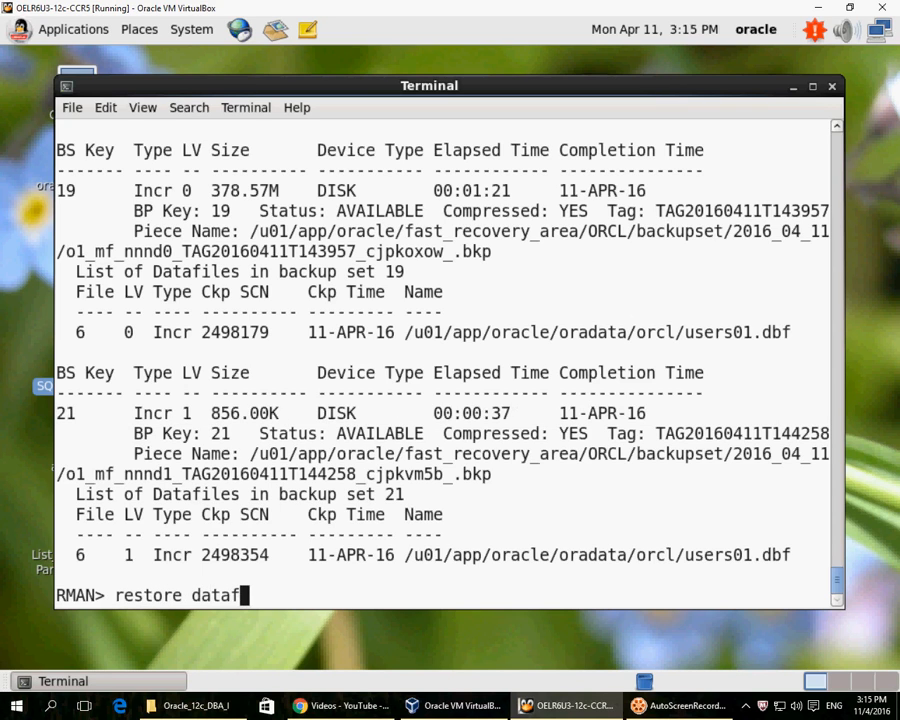
{"action": "key", "text": "Return"}
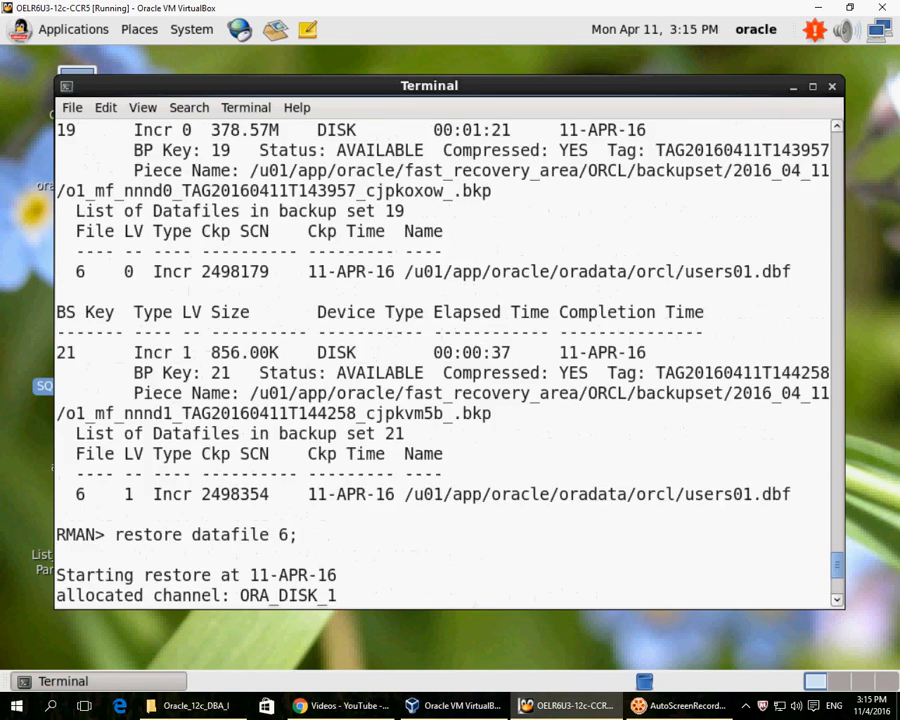
{"action": "scroll", "scroll_direction": "up", "scroll_amount": 3}
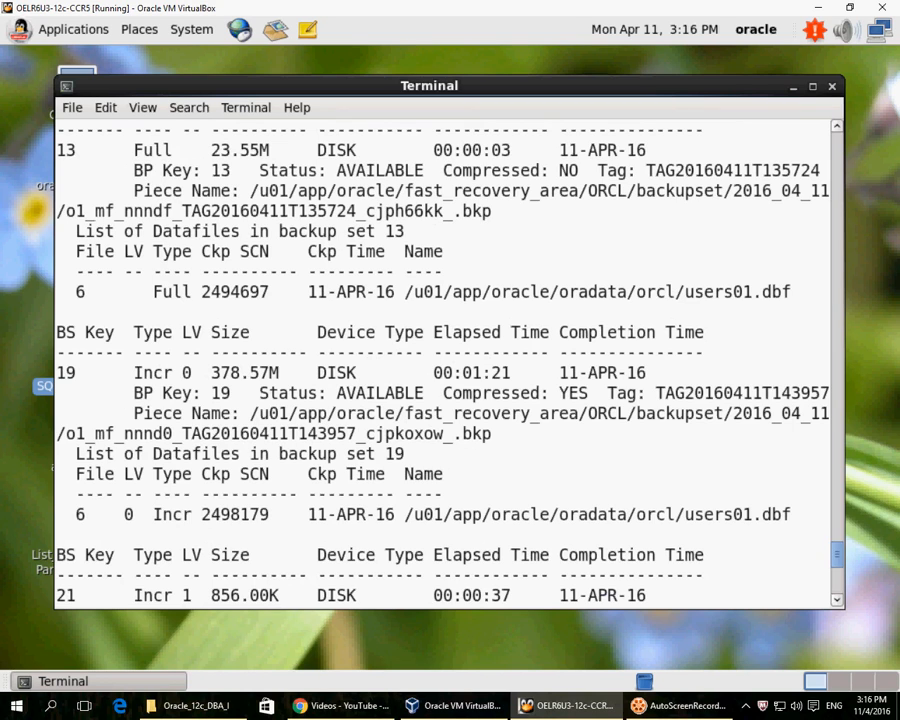
{"action": "double_click", "coordinate": [257, 433]}
{"action": "type", "text": "restore datafile 6;"}
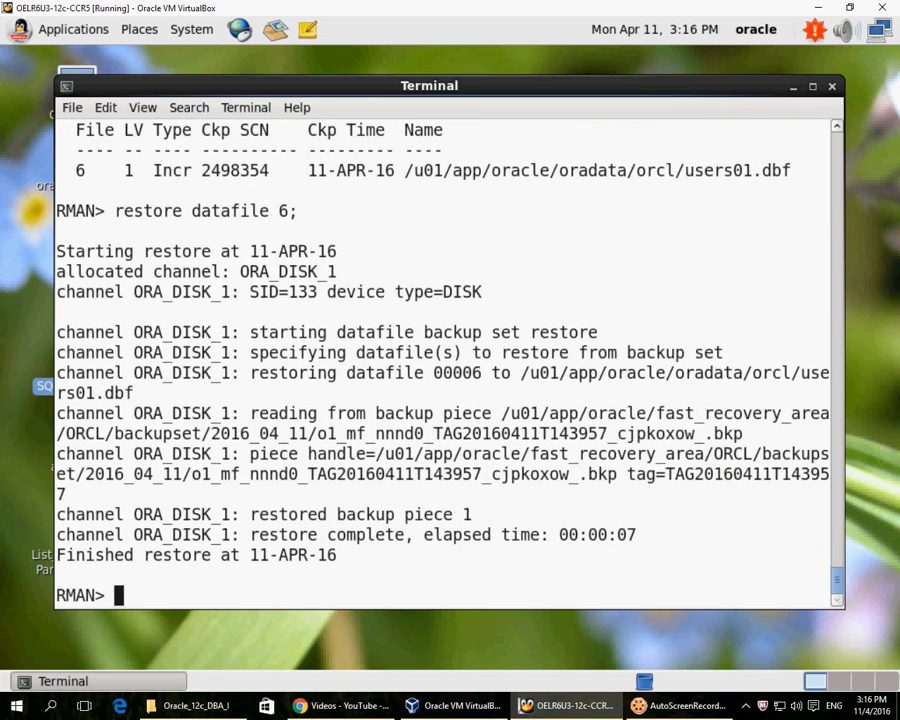
{"action": "double_click", "coordinate": [460, 433]}
{"action": "type", "text": "recover datafile 6;"}
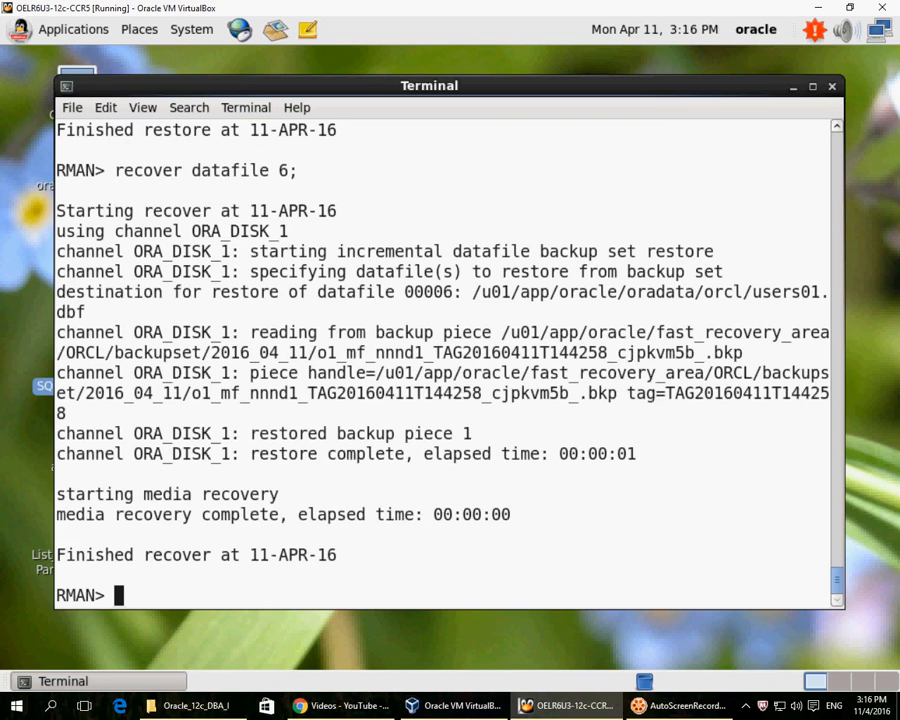
Highlight the RMAN output showing datafile 6 media recovery complete
{"action": "left_click_drag", "start_coordinate": [318, 352], "coordinate": [730, 352]}
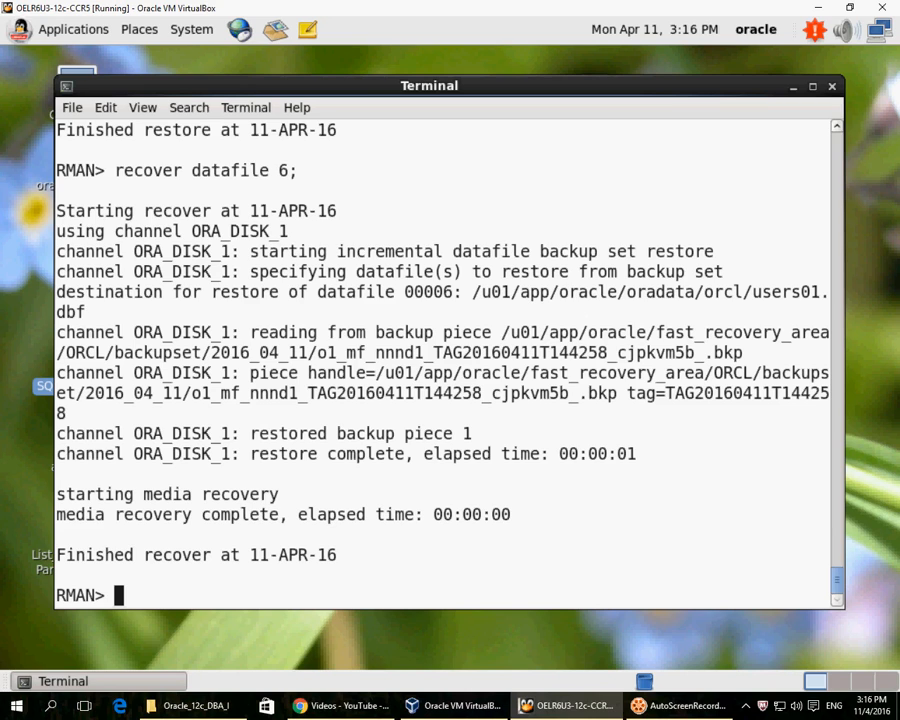
Bring datafile 6 online with sql 'alter database datafile 6 online' in RMAN
{"action": "type", "text": "sql 'a"}
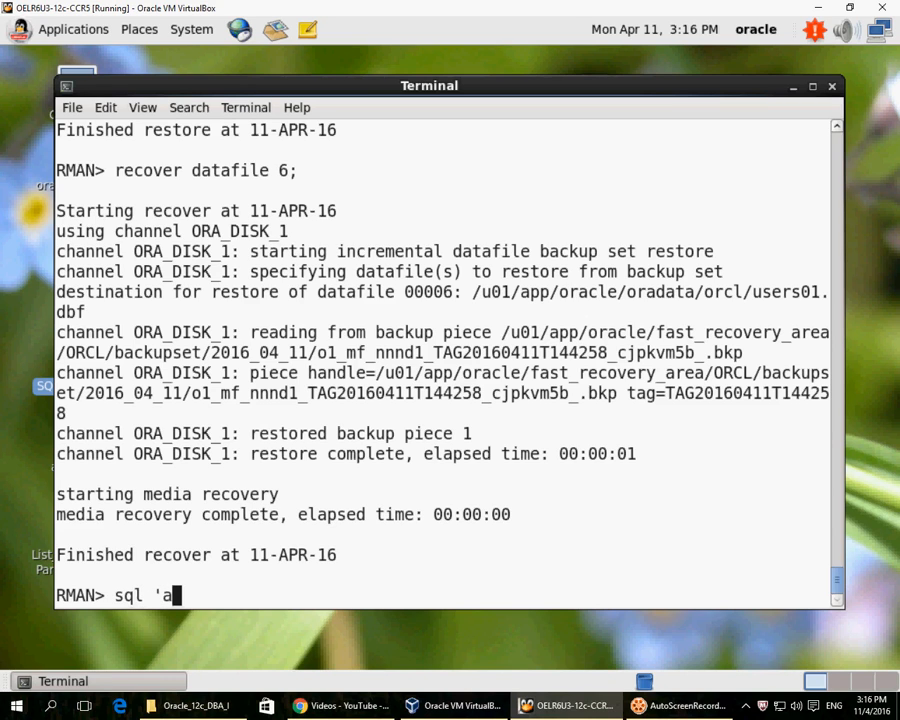
{"action": "type", "text": "lter d"}
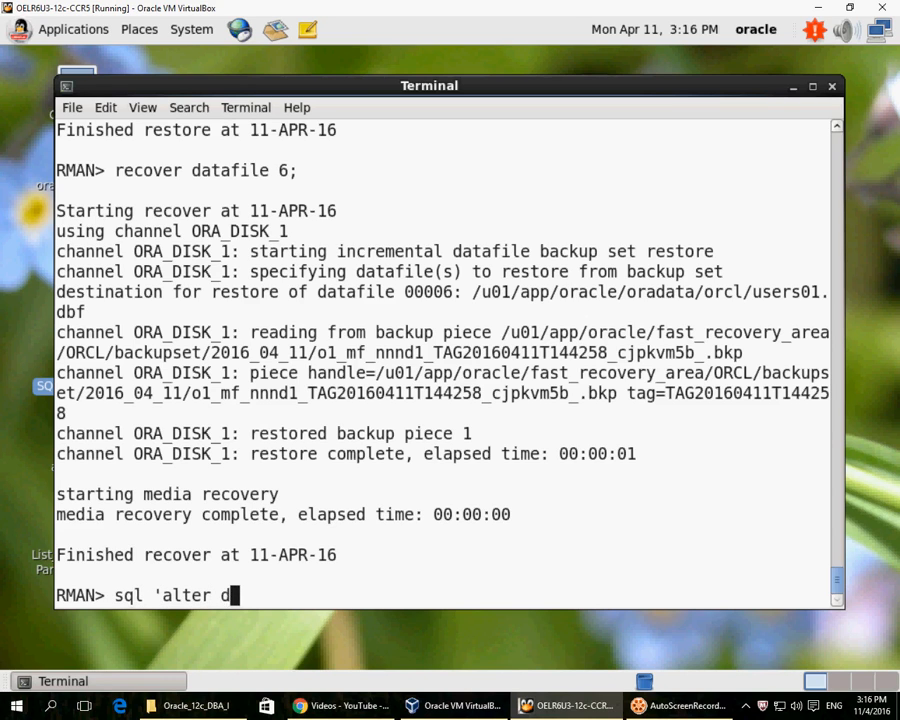
{"action": "type", "text": "atabase datafile"}
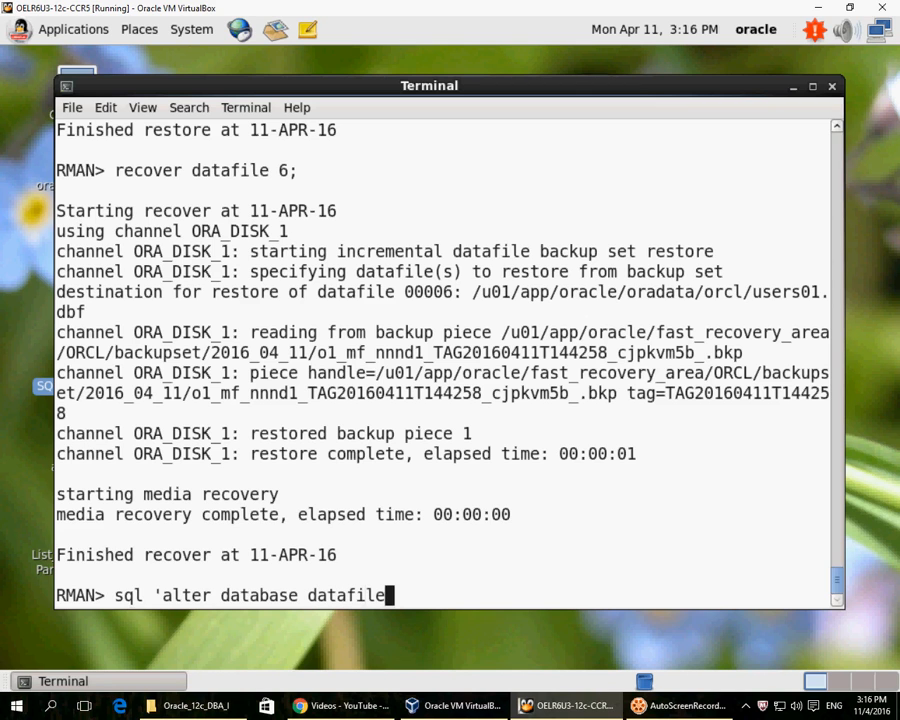
{"action": "type", "text": "6 online';"}
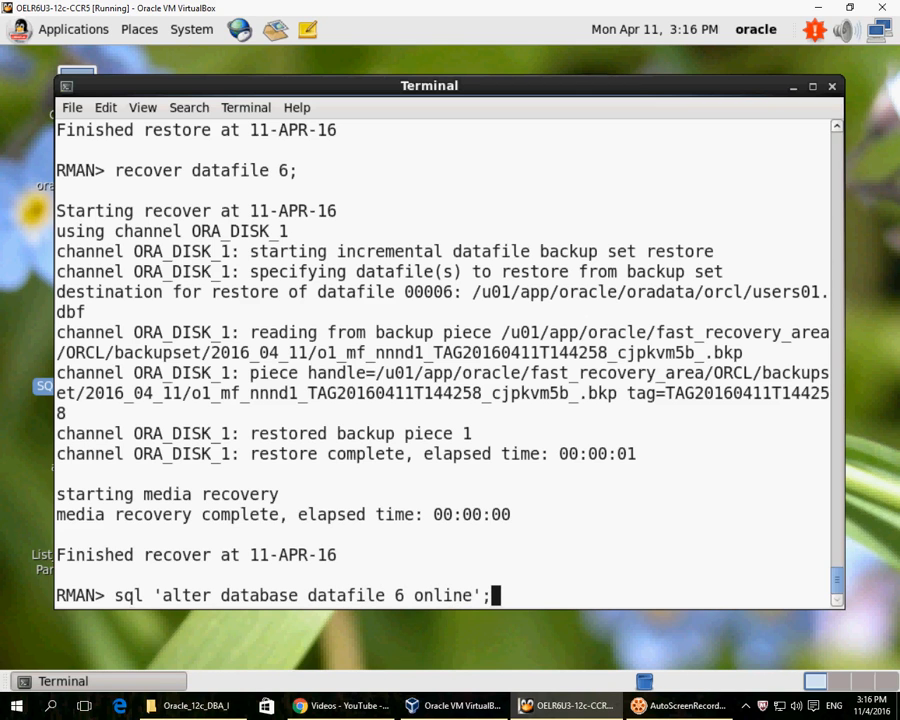
{"action": "key", "text": "Return"}
{"action": "type", "text": "exit"}
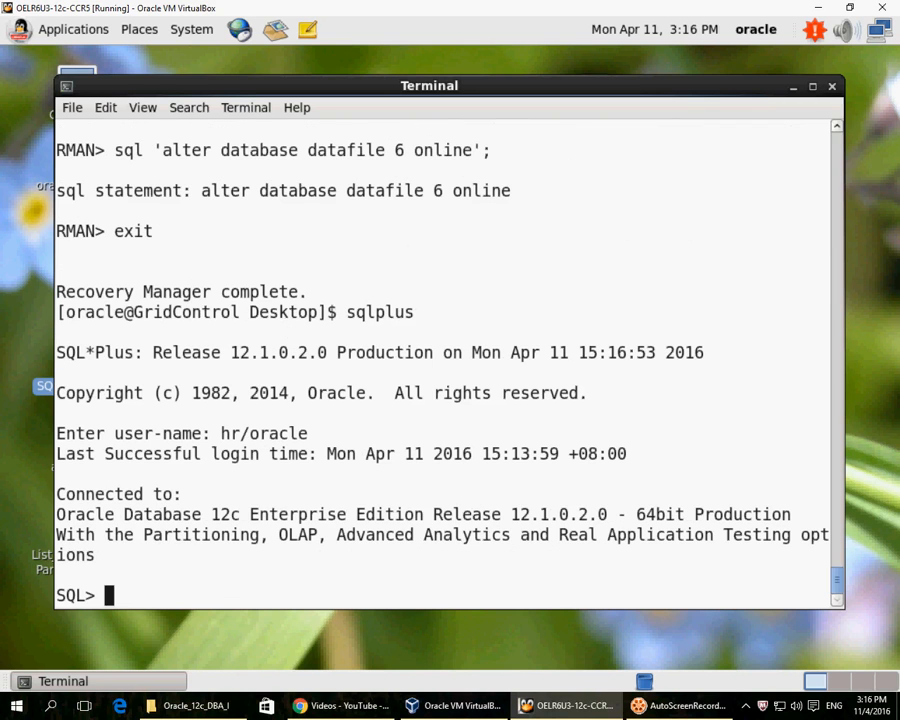
Count new_tbl rows, getting 1712 again, then exit SQL*Plus
{"action": "type", "text": "select count(*) from new_tbl"}
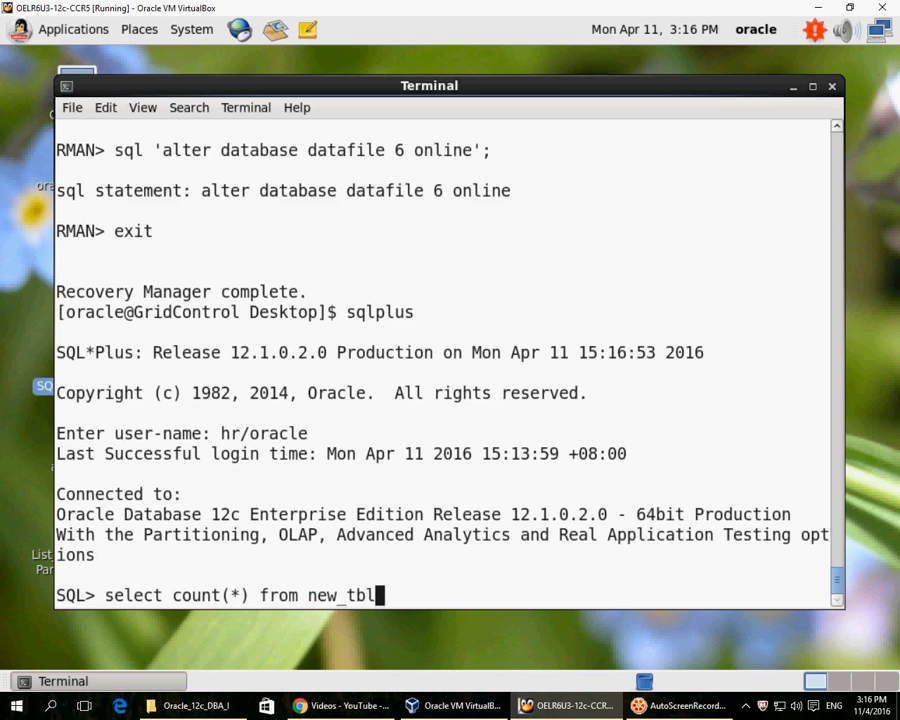
{"action": "key", "text": "Return"}
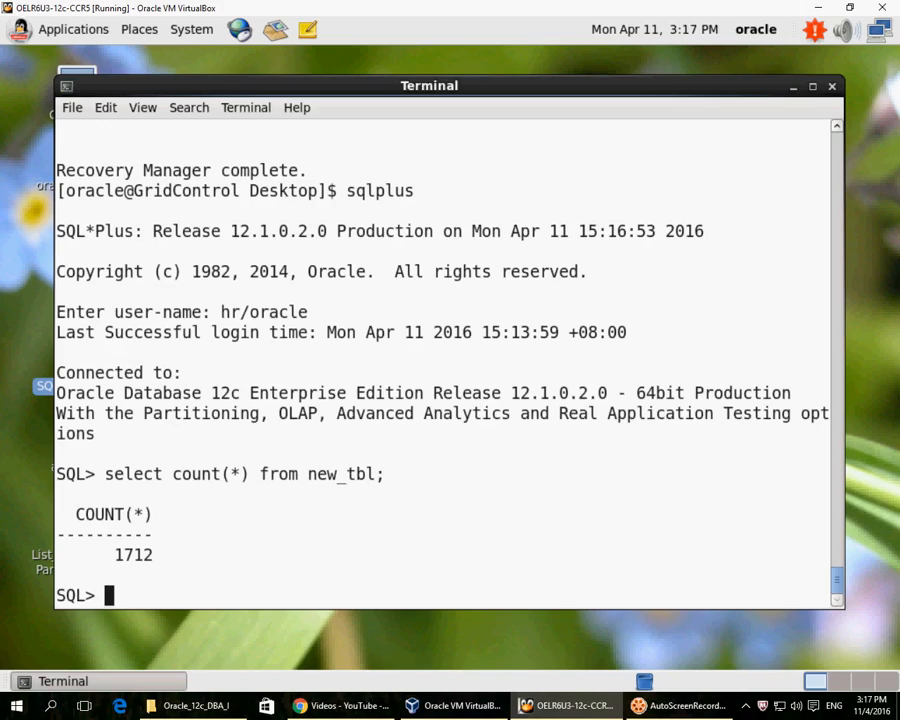
{"action": "scroll", "scroll_direction": "up", "scroll_amount": 3}
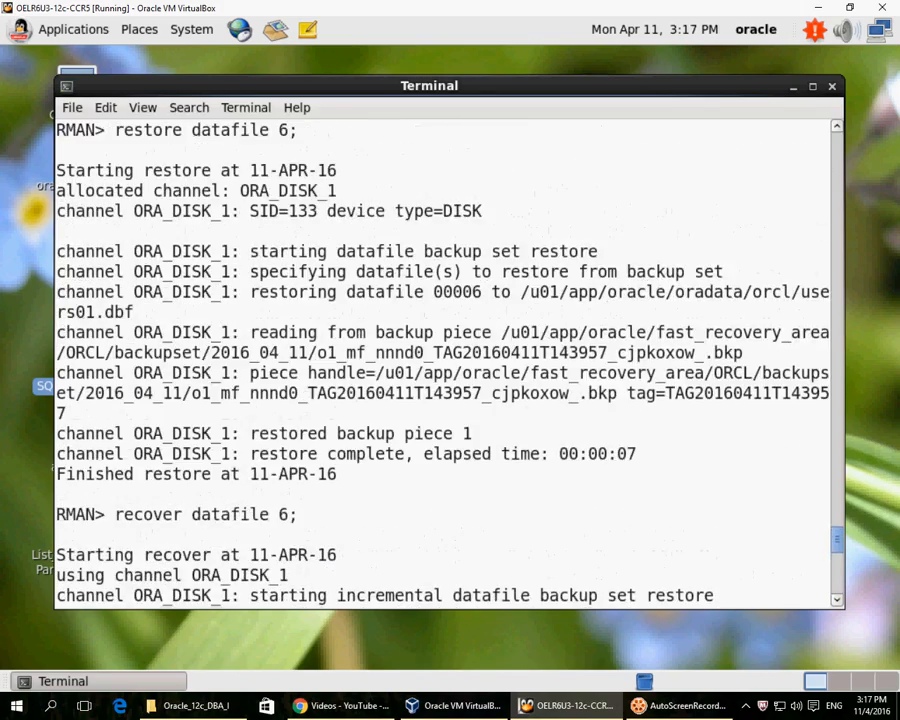
{"action": "scroll", "scroll_direction": "down", "scroll_amount": 3}
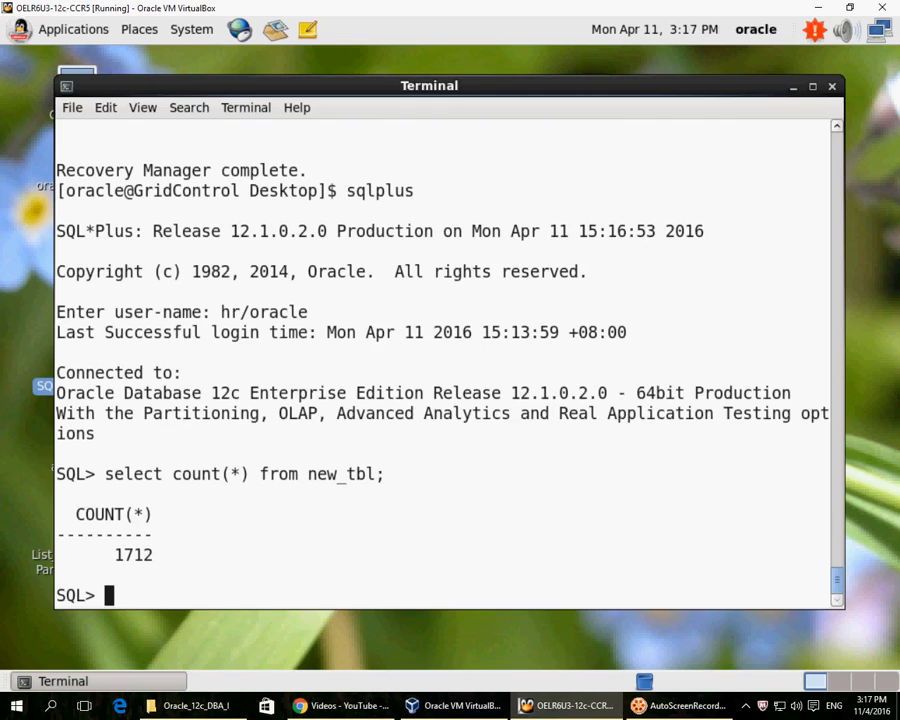
{"action": "scroll", "scroll_direction": "up", "scroll_amount": 3}
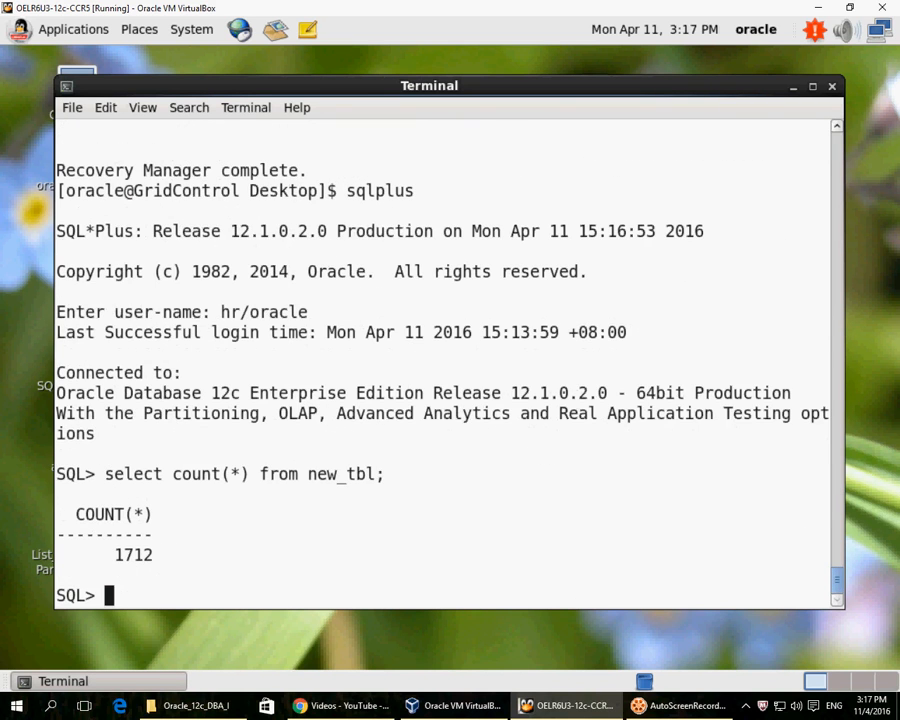
{"action": "type", "text": "exit"}
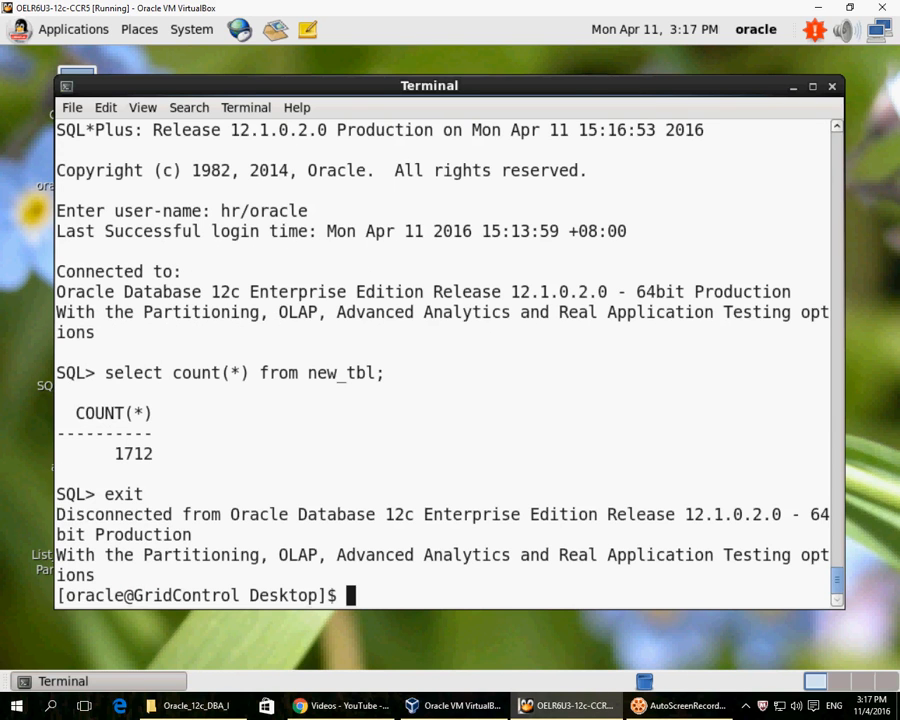